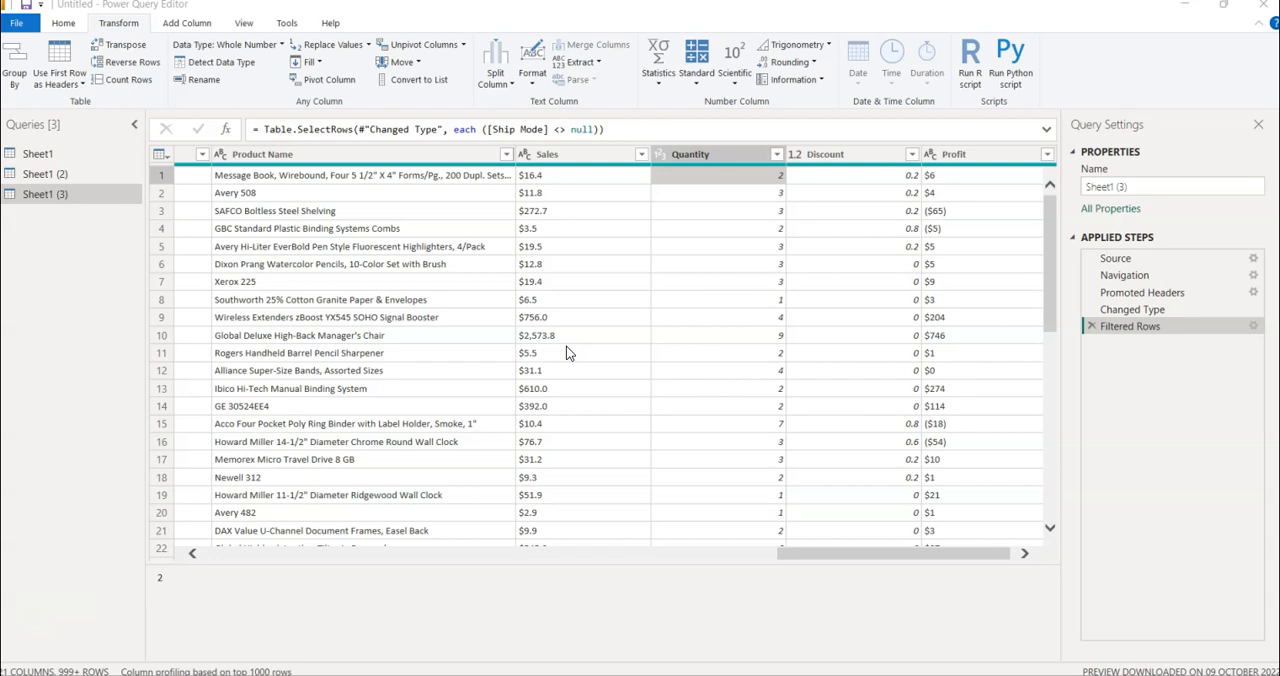
{"action": "mouse_move", "coordinate": [713, 410]}
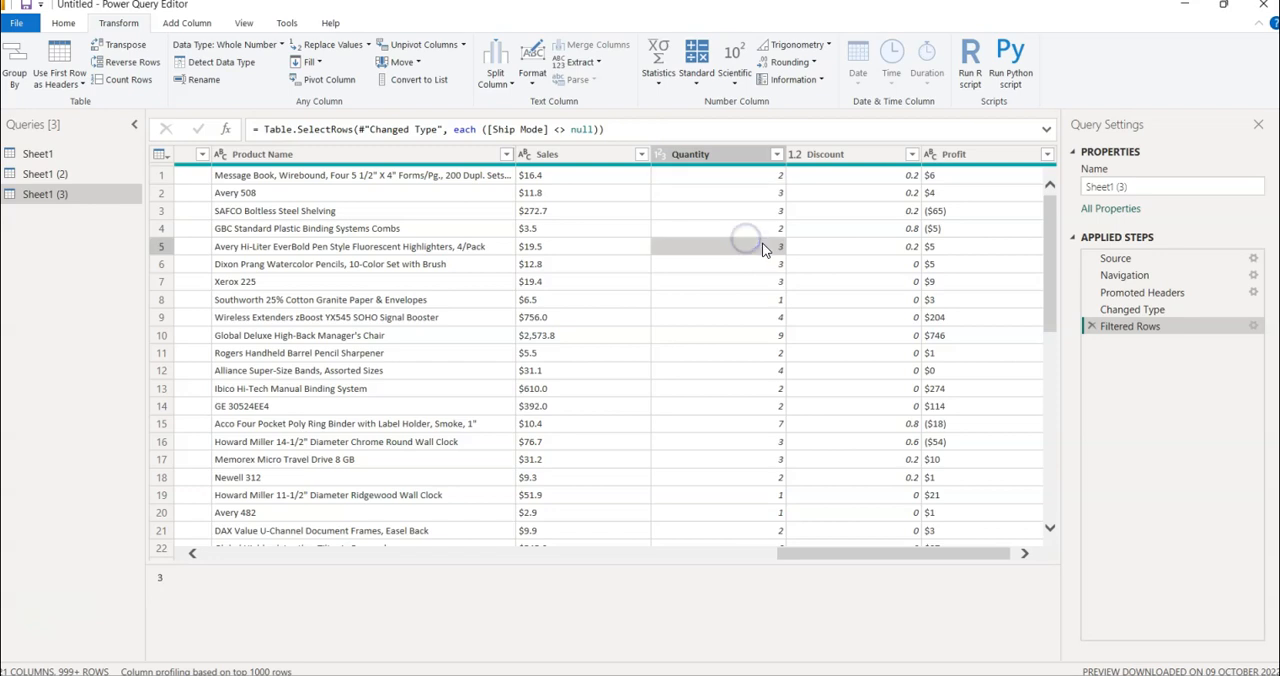
{"action": "mouse_move", "coordinate": [750, 490]}
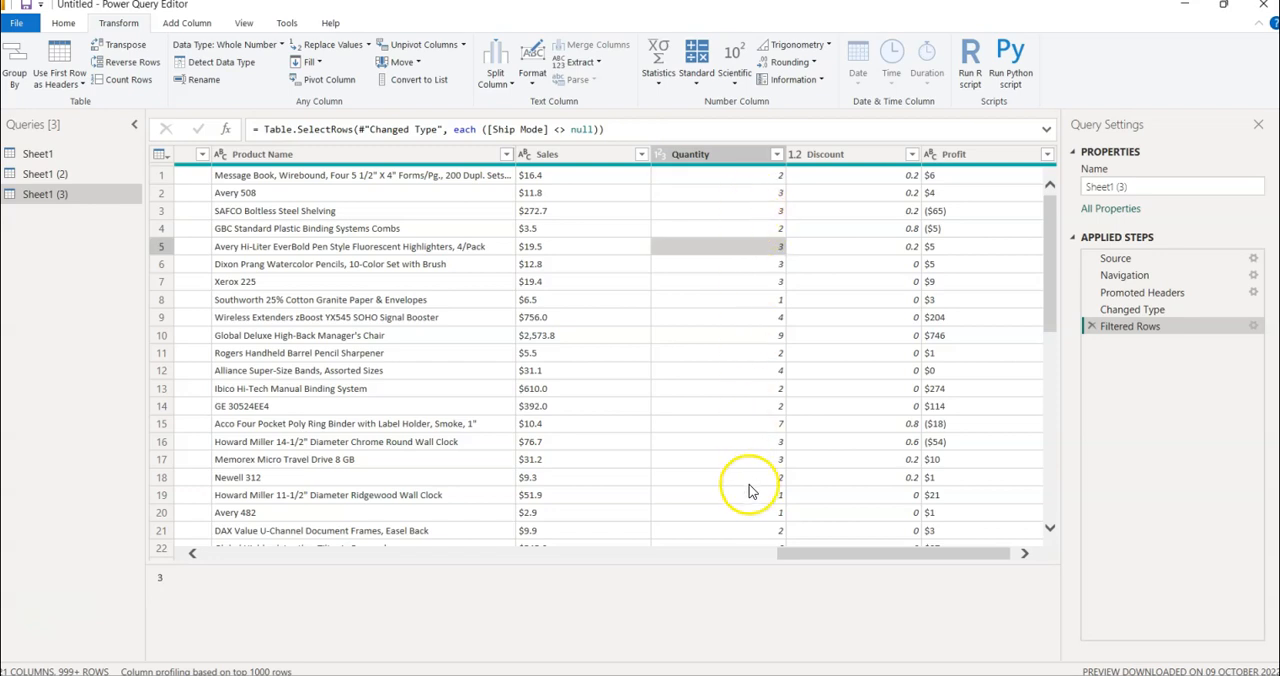
{"action": "mouse_move", "coordinate": [725, 487]}
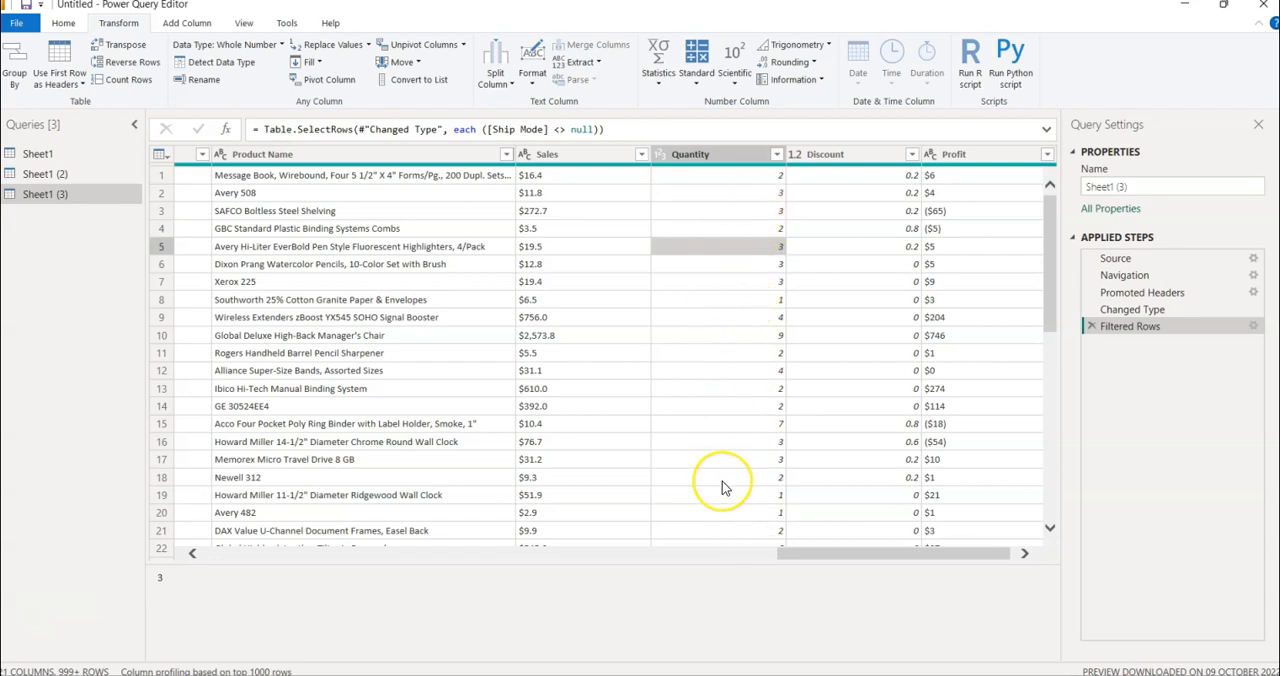
{"action": "mouse_move", "coordinate": [725, 482]}
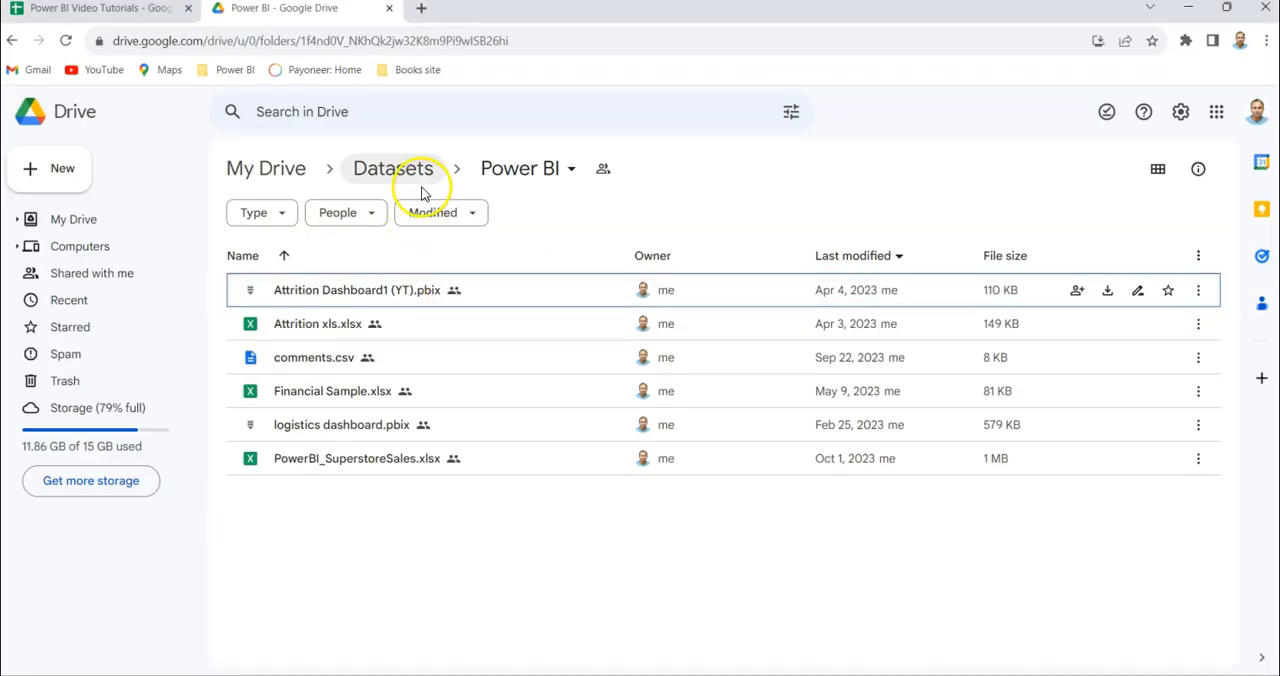
{"action": "mouse_move", "coordinate": [392, 168]}
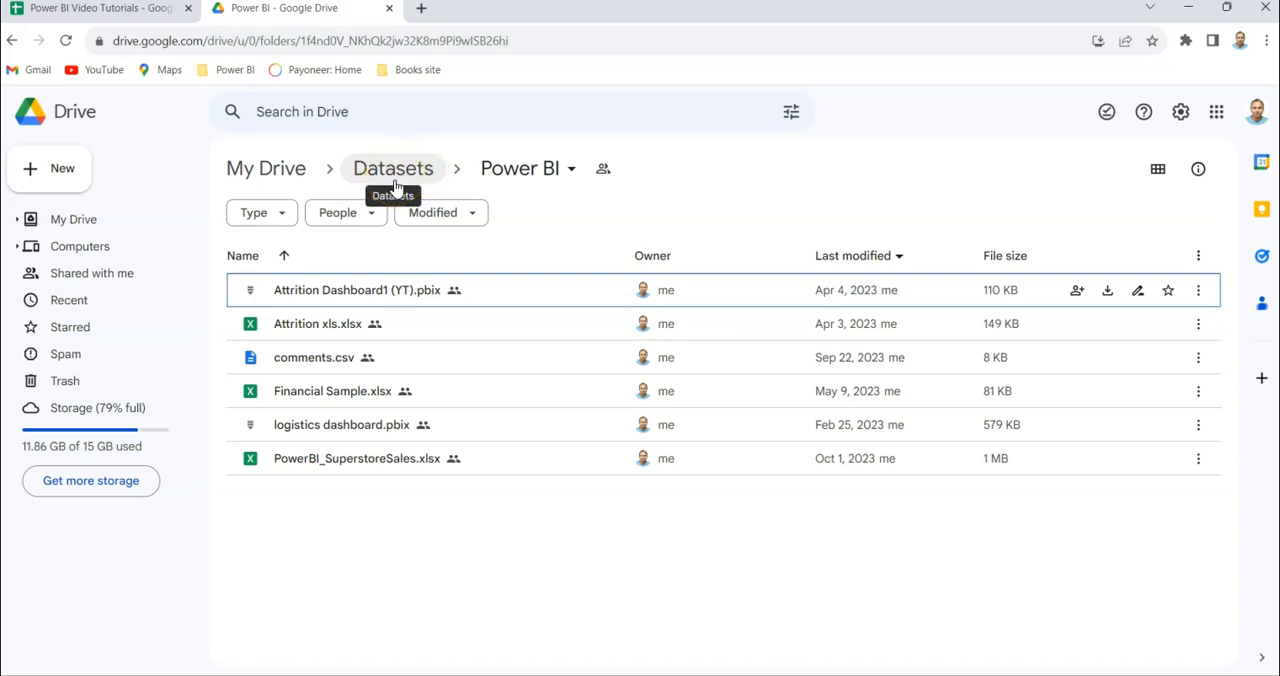
{"action": "mouse_move", "coordinate": [522, 168]}
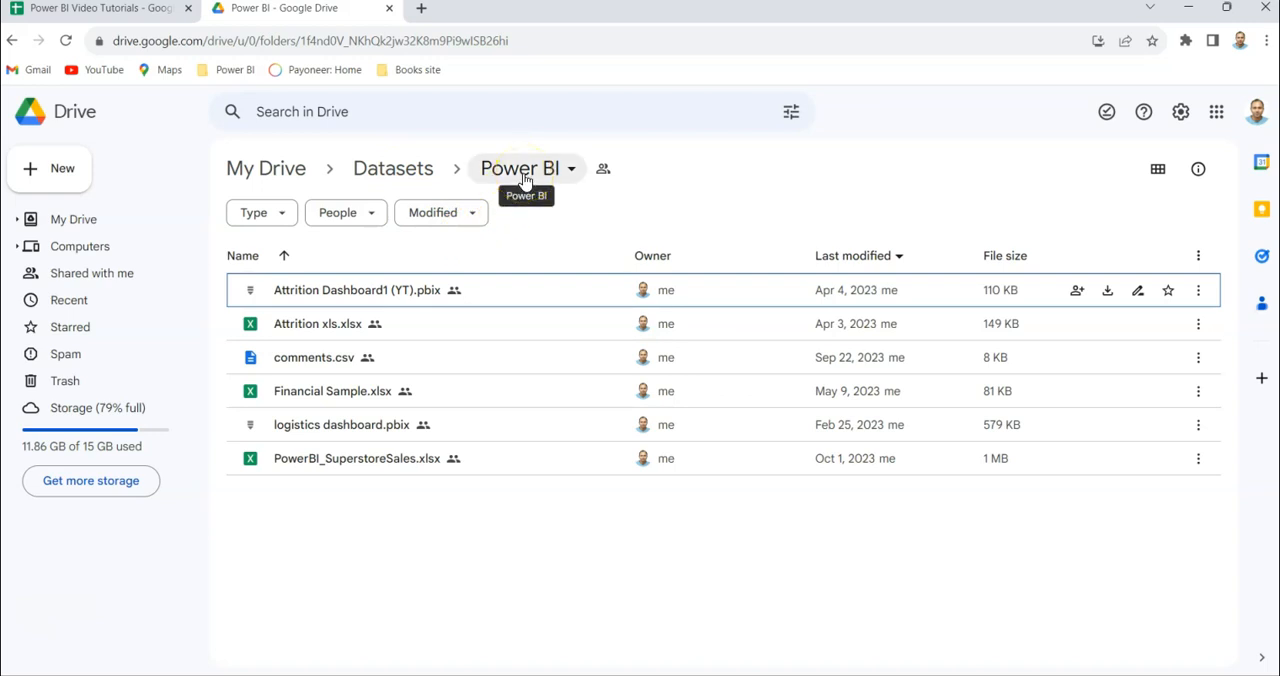
{"action": "mouse_move", "coordinate": [377, 458]}
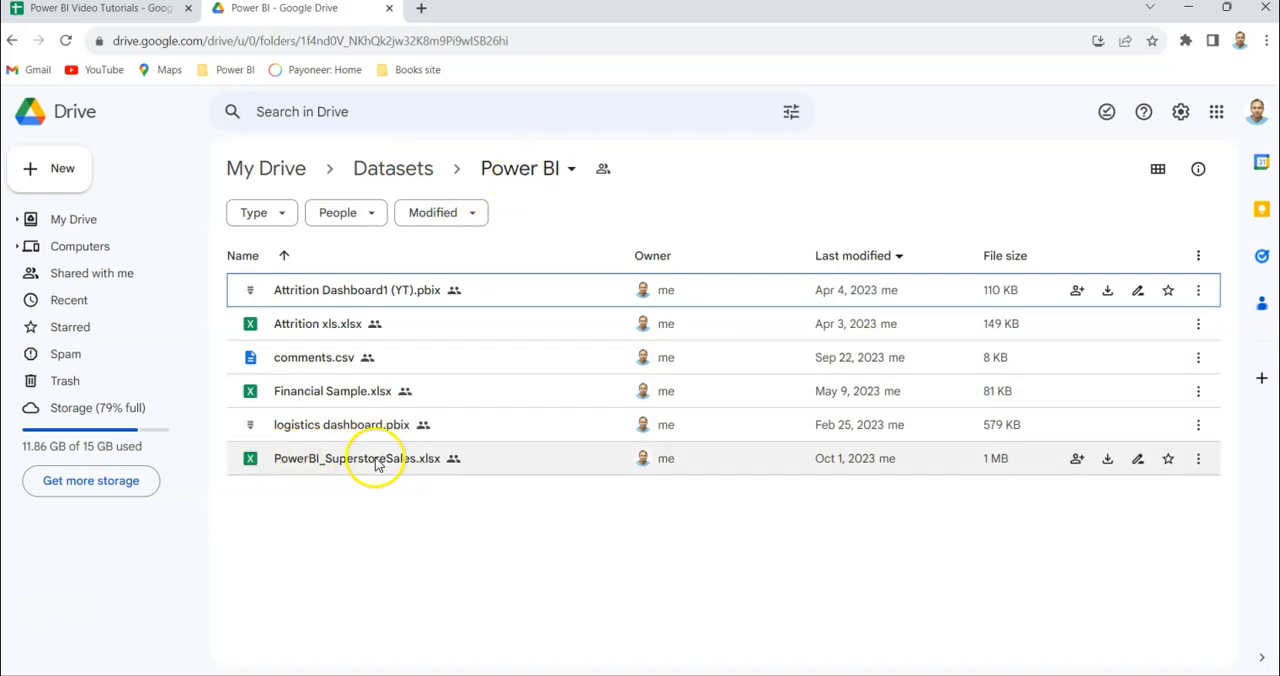
{"action": "mouse_move", "coordinate": [405, 461]}
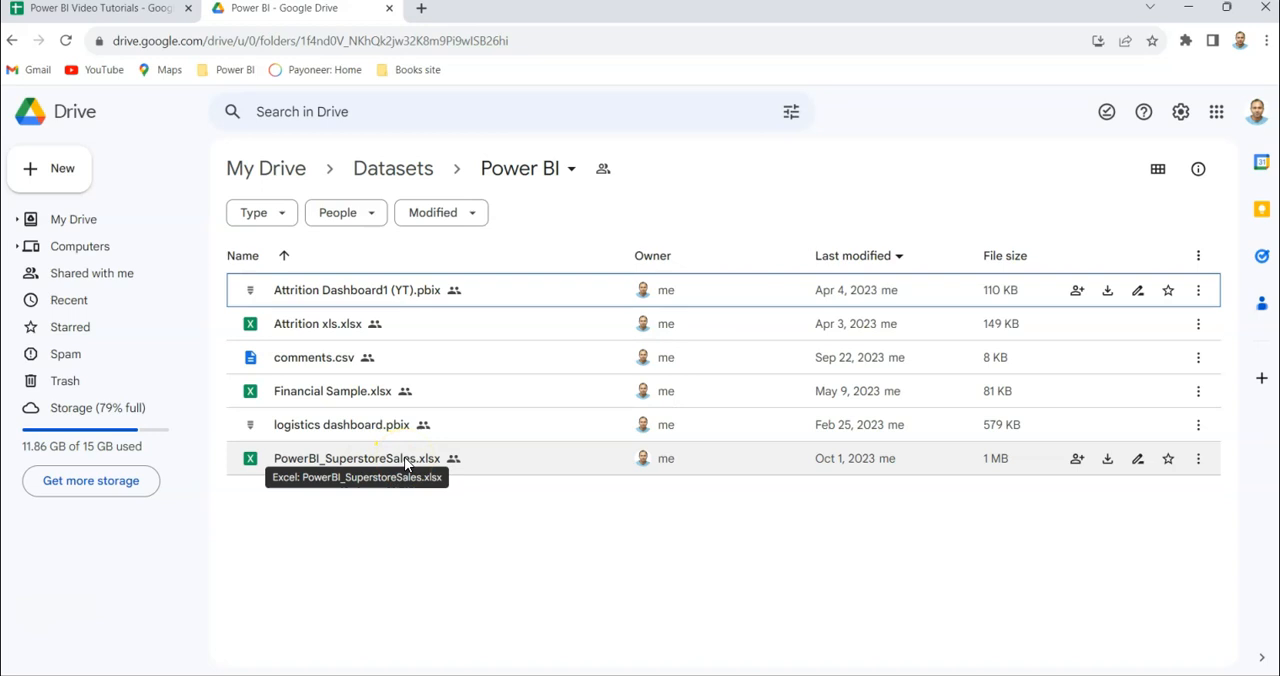
Bring the Power BI Video Tutorials spreadsheet to the front from Google Drive.
{"action": "left_click", "coordinate": [95, 8]}
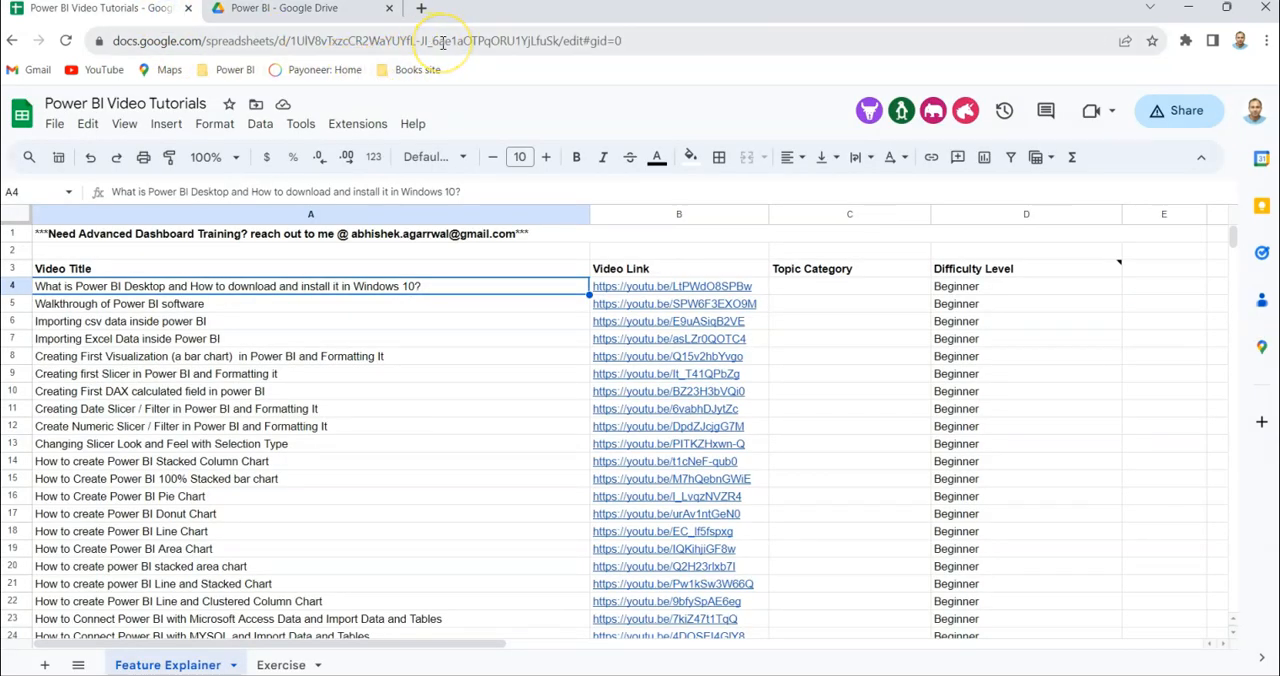
{"action": "mouse_move", "coordinate": [367, 303]}
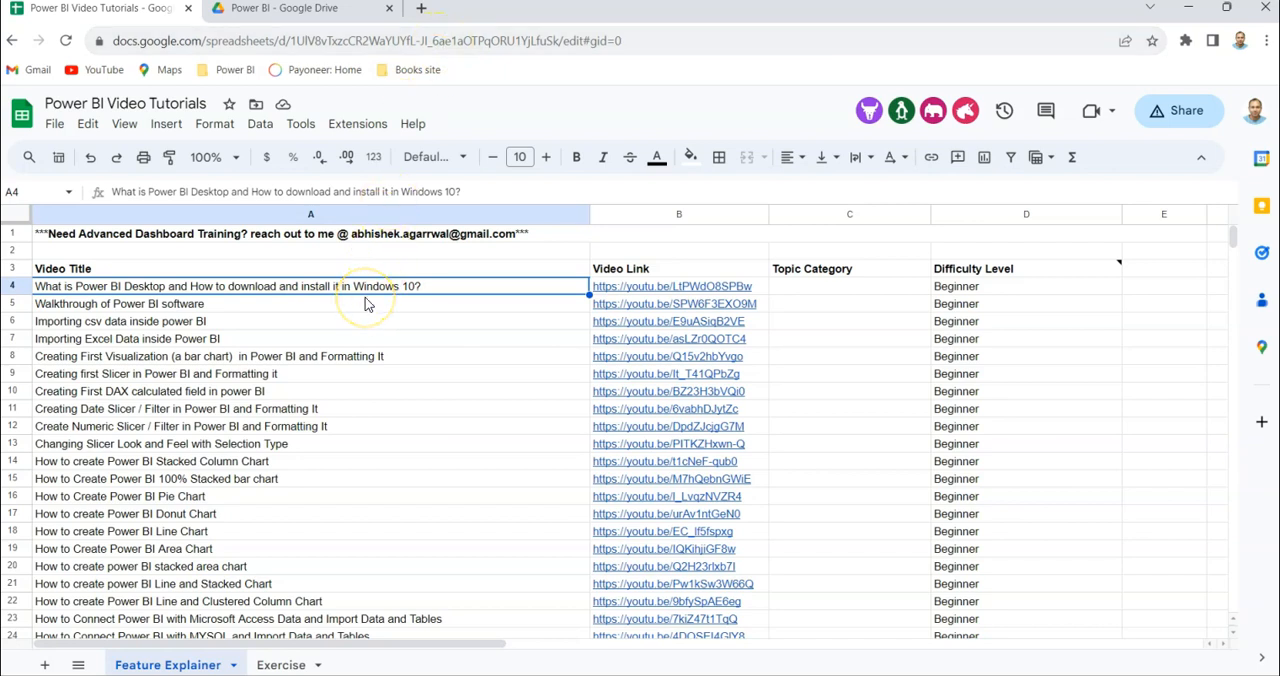
{"action": "mouse_move", "coordinate": [262, 352]}
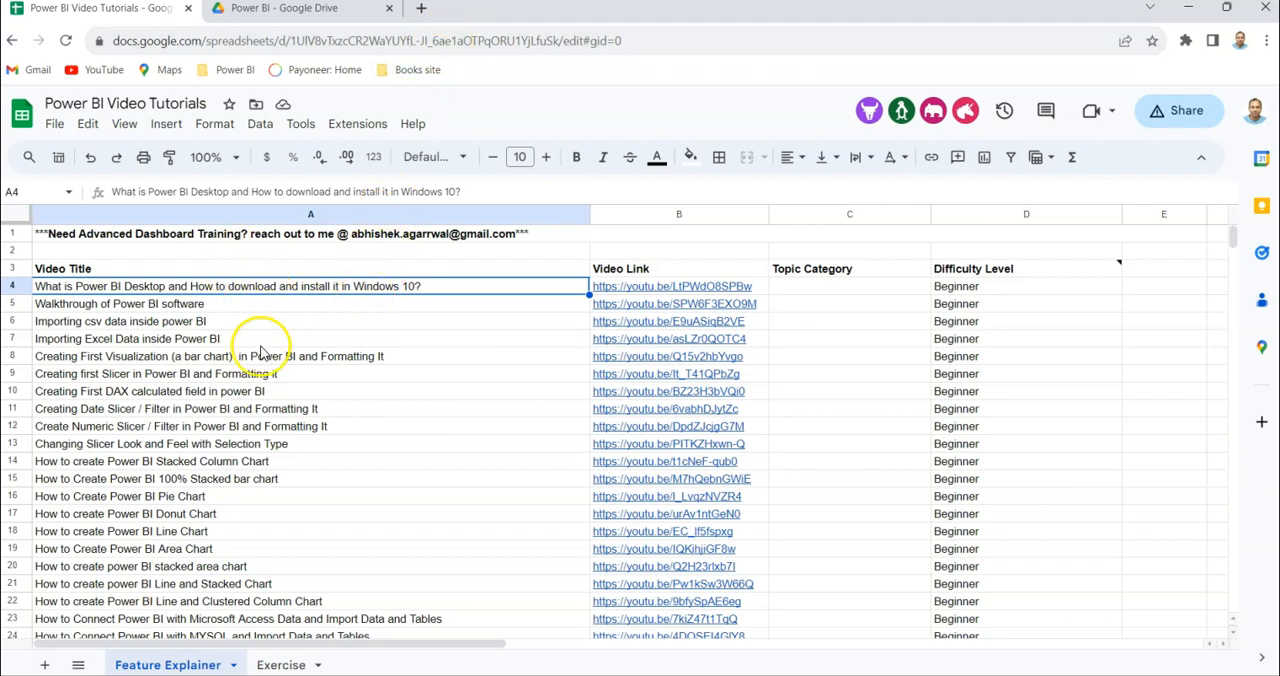
{"action": "mouse_move", "coordinate": [255, 353]}
{"action": "type", "text": "D"}
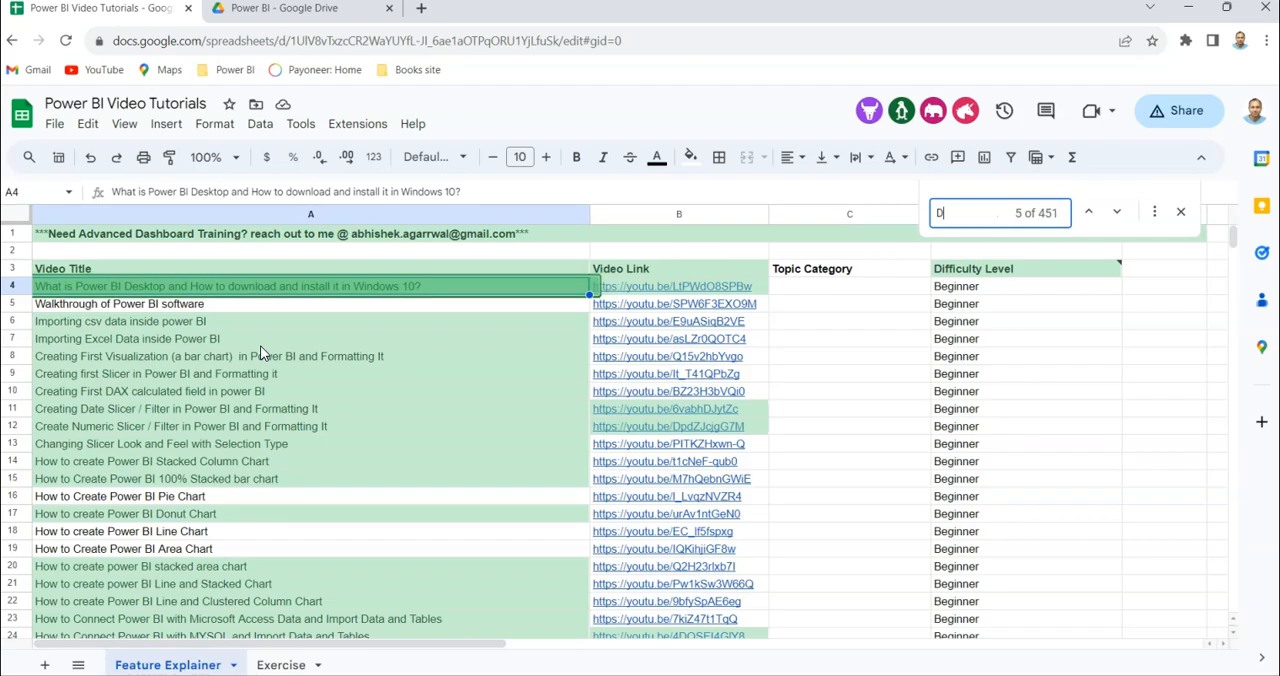
Search the sheet for 'DAX' and scroll through the matching tutorial titles.
{"action": "type", "text": "AX"}
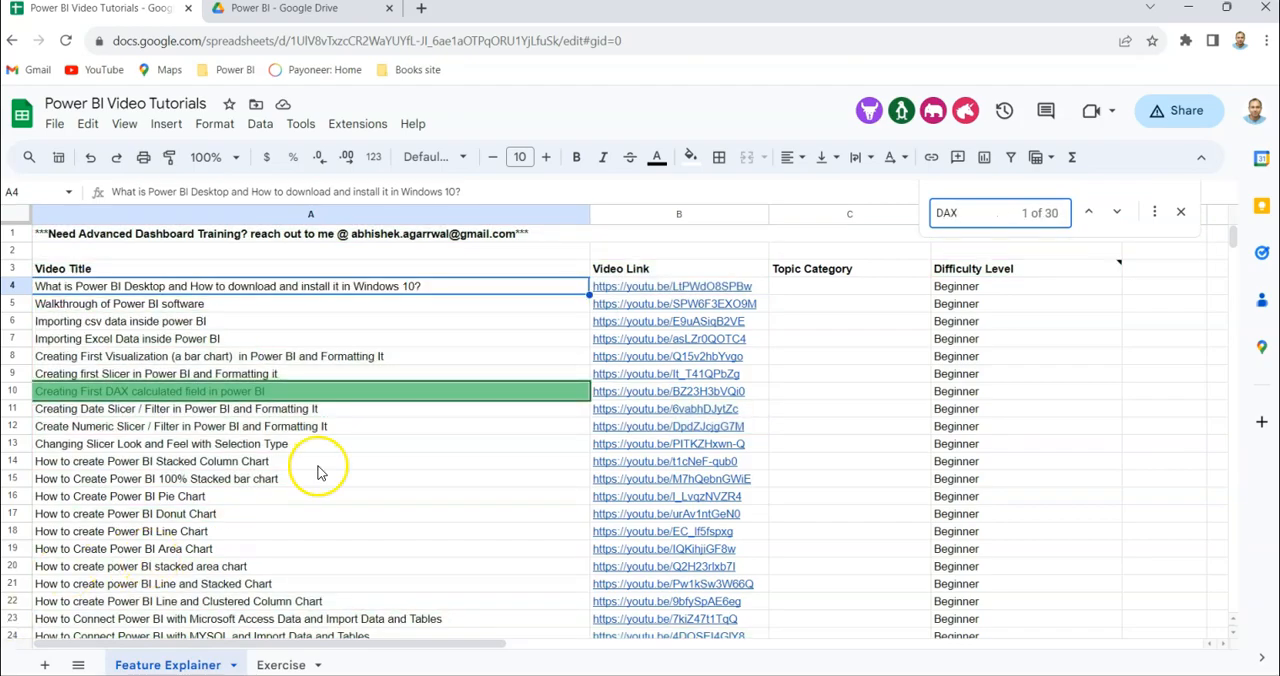
{"action": "scroll", "scroll_direction": "down", "scroll_amount": 3}
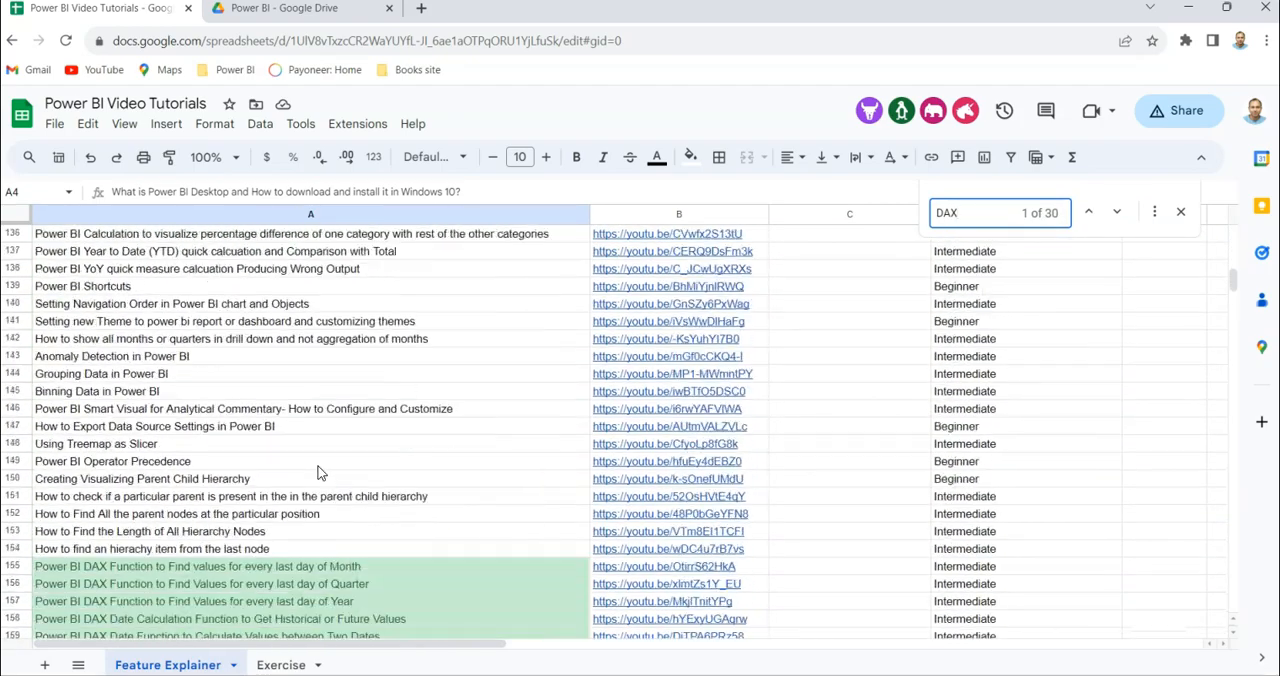
{"action": "scroll", "scroll_direction": "down", "scroll_amount": 3}
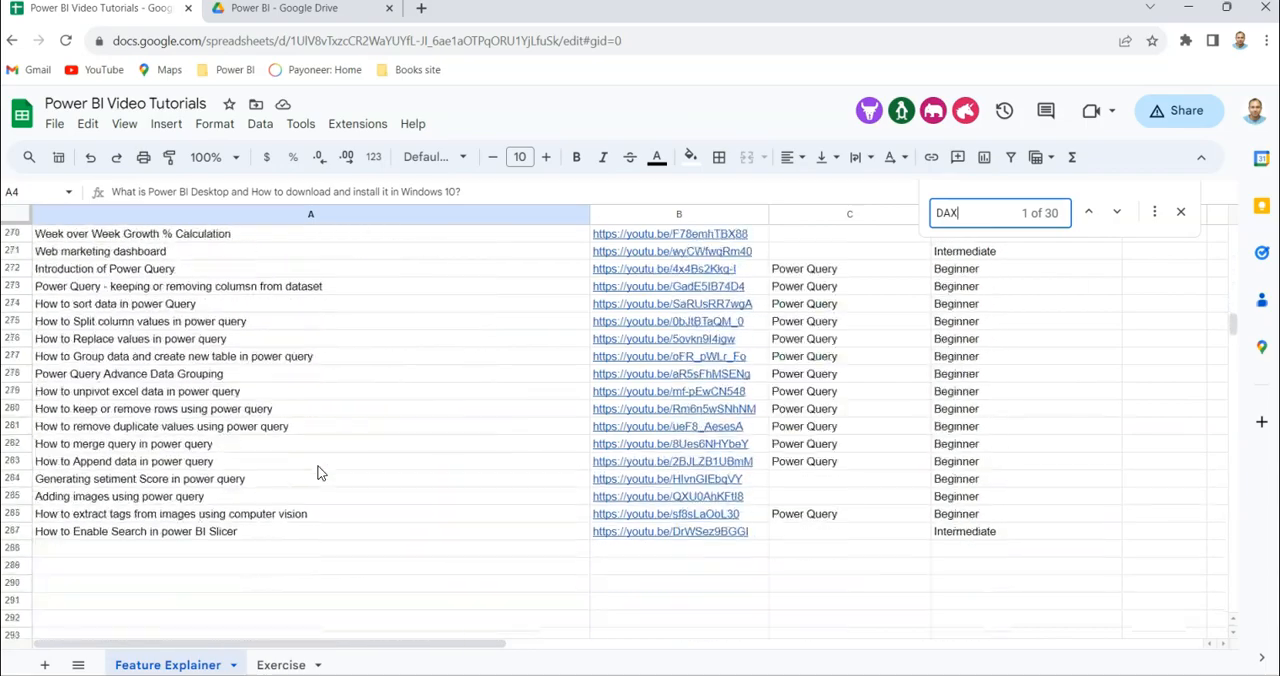
{"action": "scroll", "scroll_direction": "up", "scroll_amount": 3}
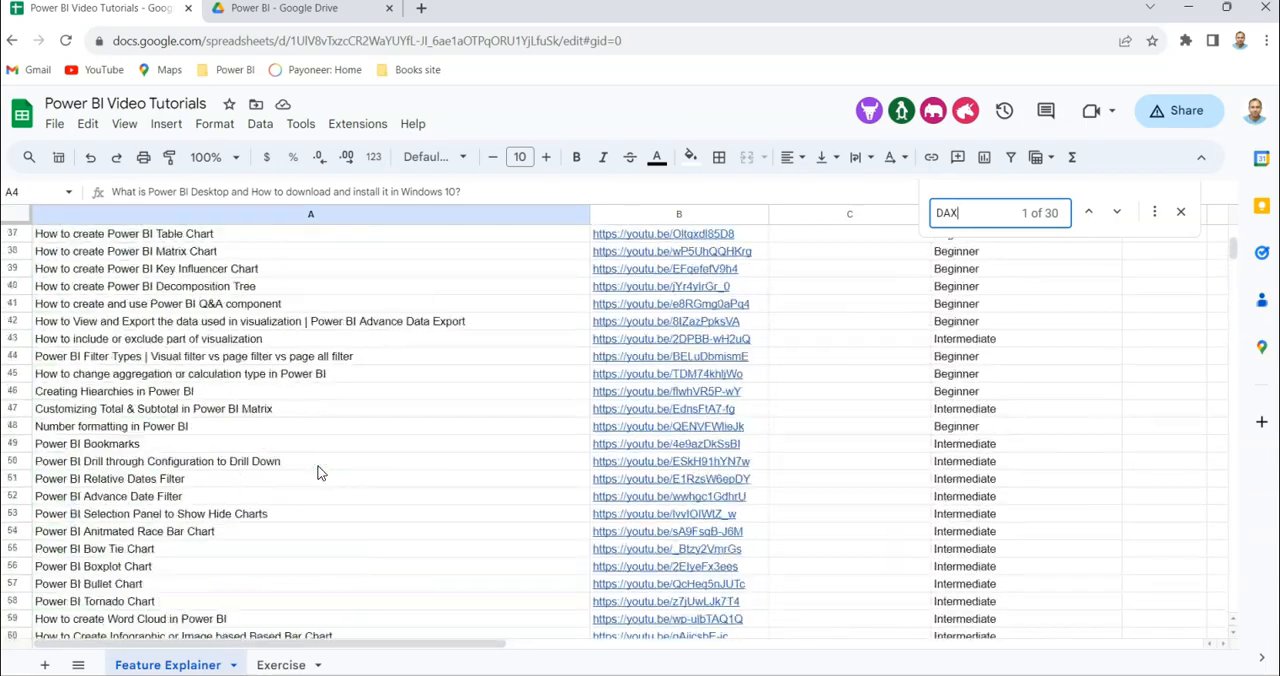
{"action": "scroll", "scroll_direction": "up", "scroll_amount": 3}
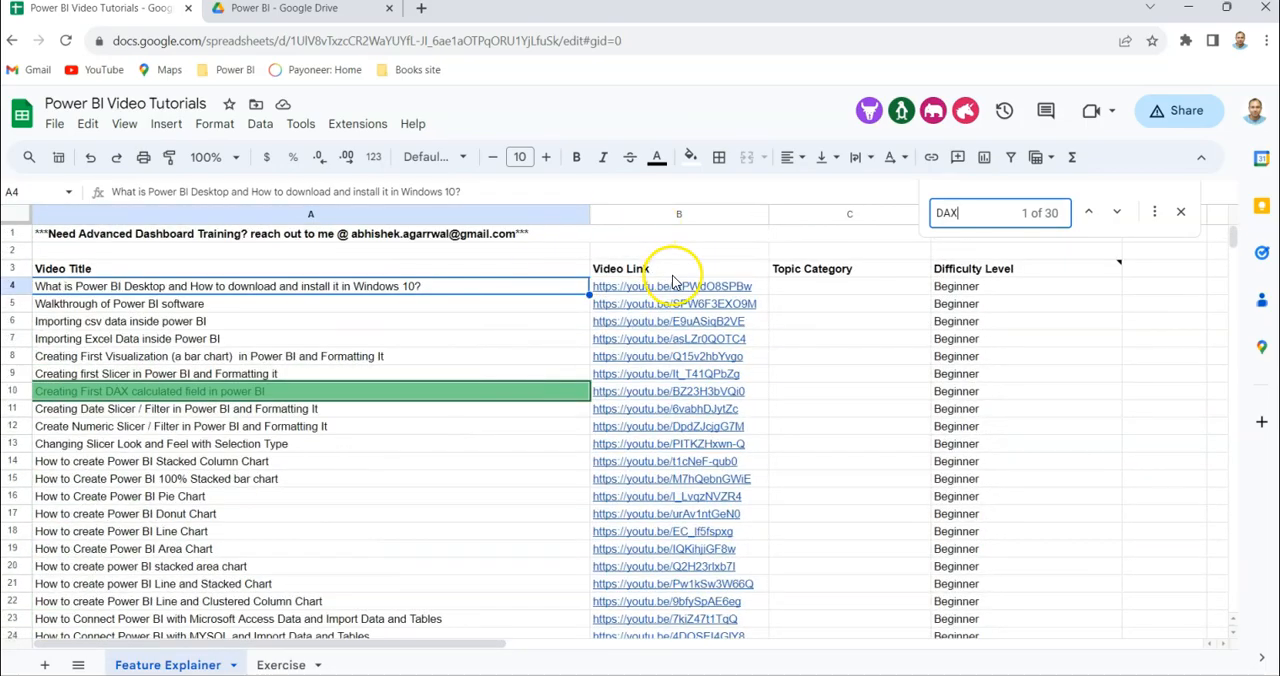
{"action": "mouse_move", "coordinate": [832, 289]}
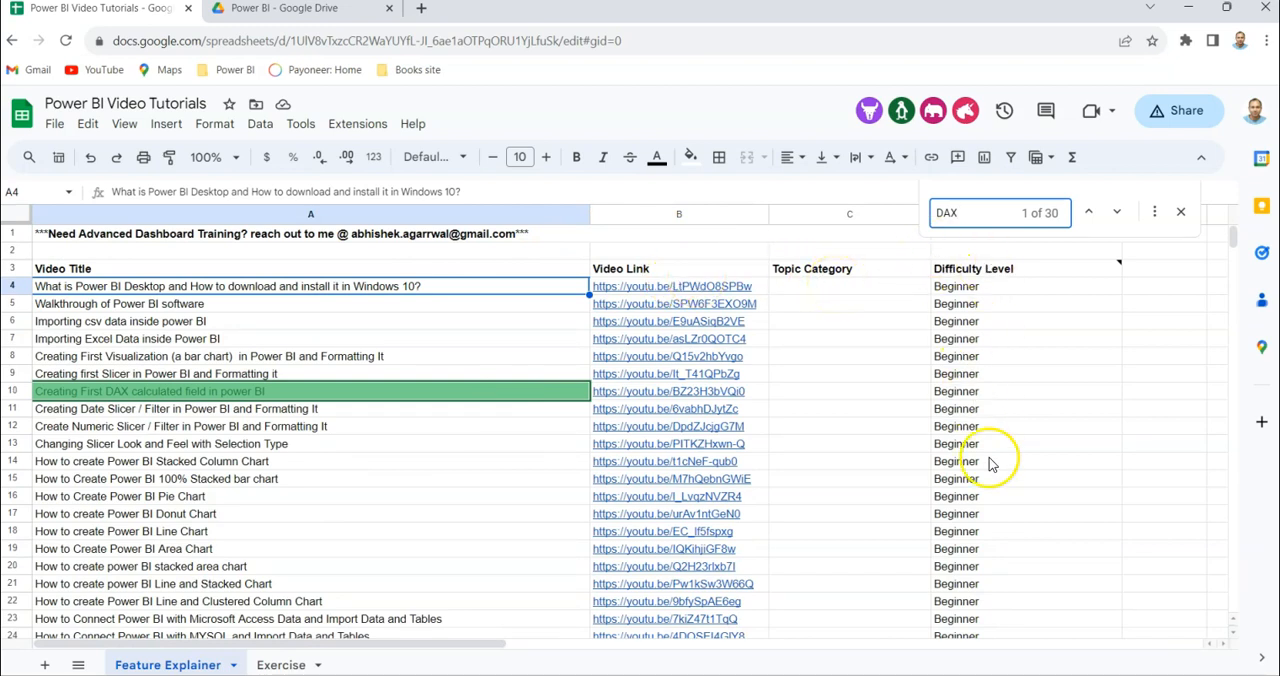
{"action": "mouse_move", "coordinate": [645, 268]}
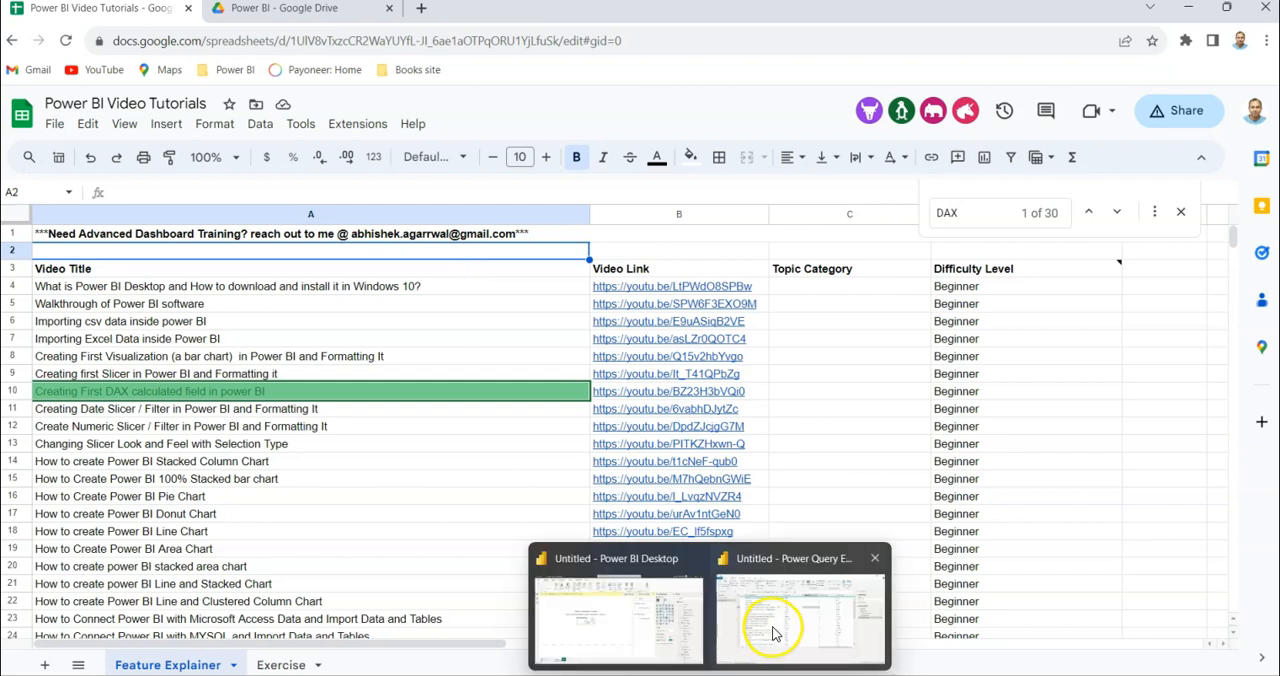
Add 1 to every Quantity value using Transform > Standard > Add.
{"action": "left_click", "coordinate": [800, 620]}
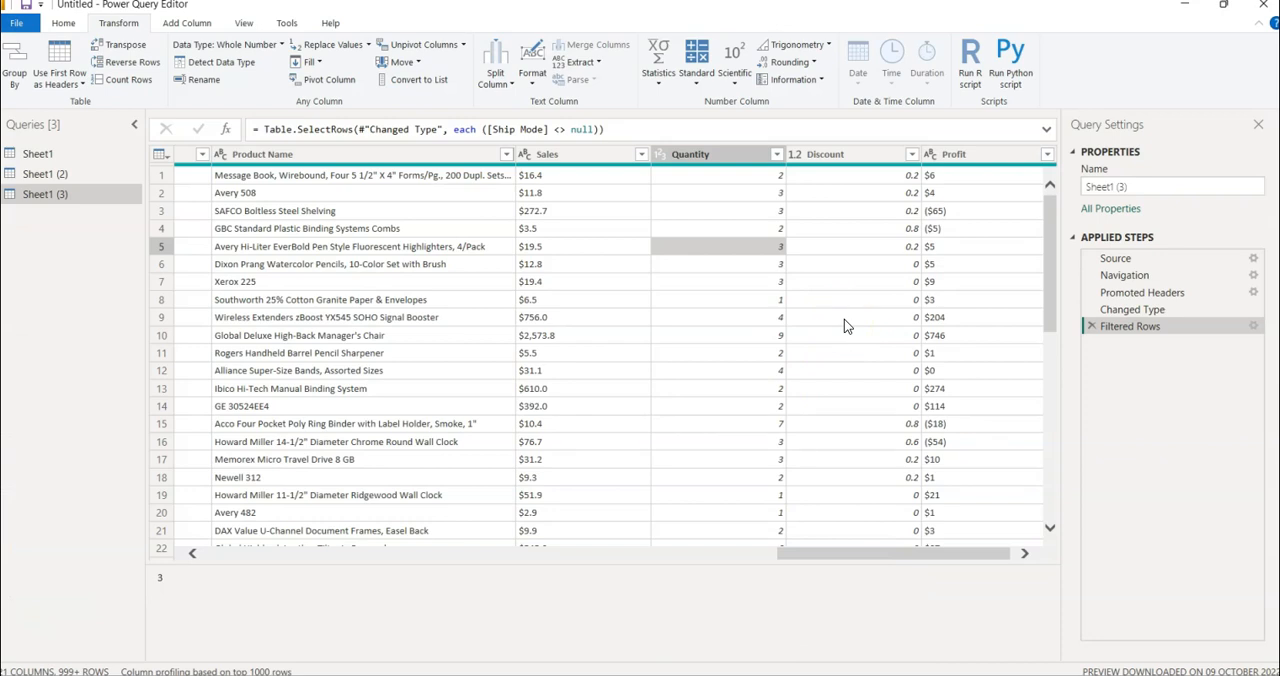
{"action": "mouse_move", "coordinate": [745, 243]}
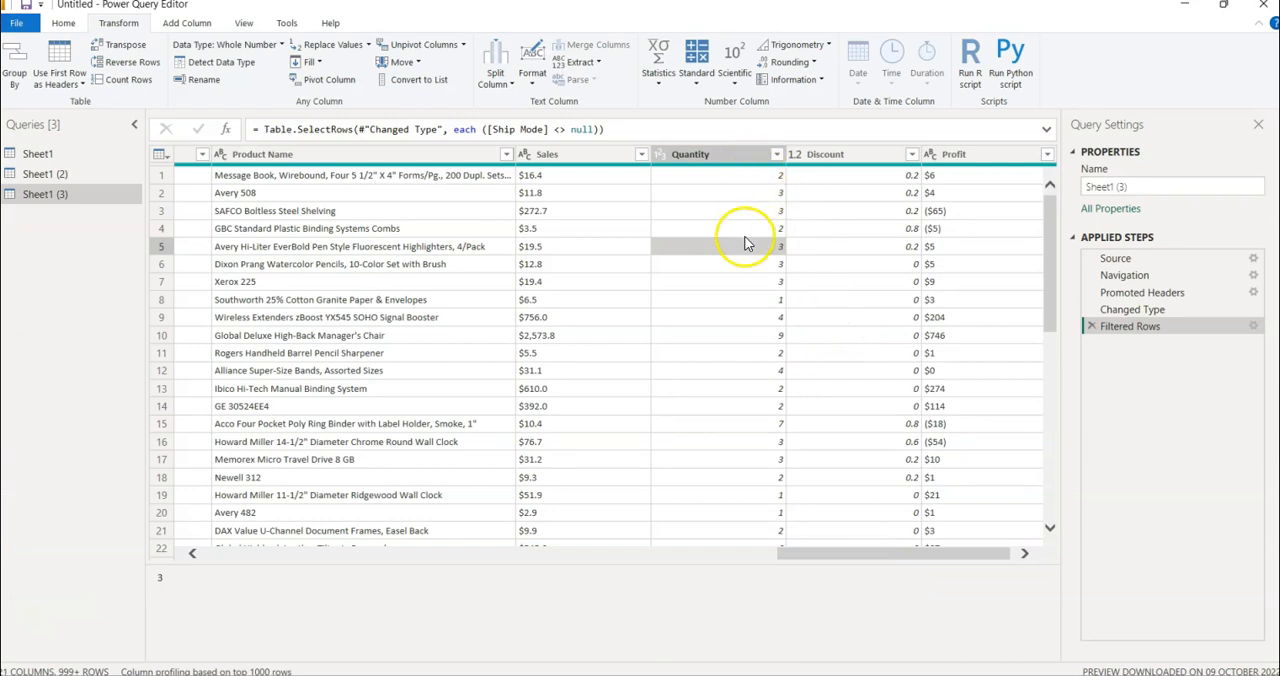
{"action": "left_click", "coordinate": [690, 154]}
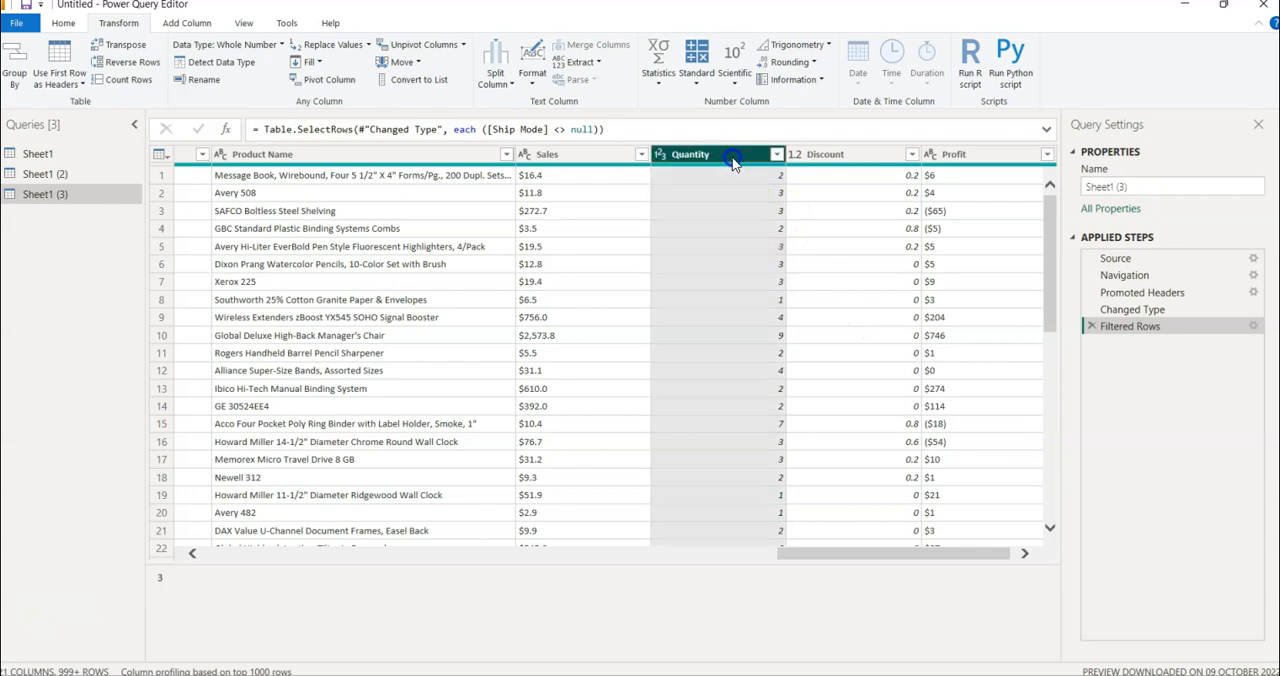
{"action": "scroll", "scroll_direction": "down", "scroll_amount": 3}
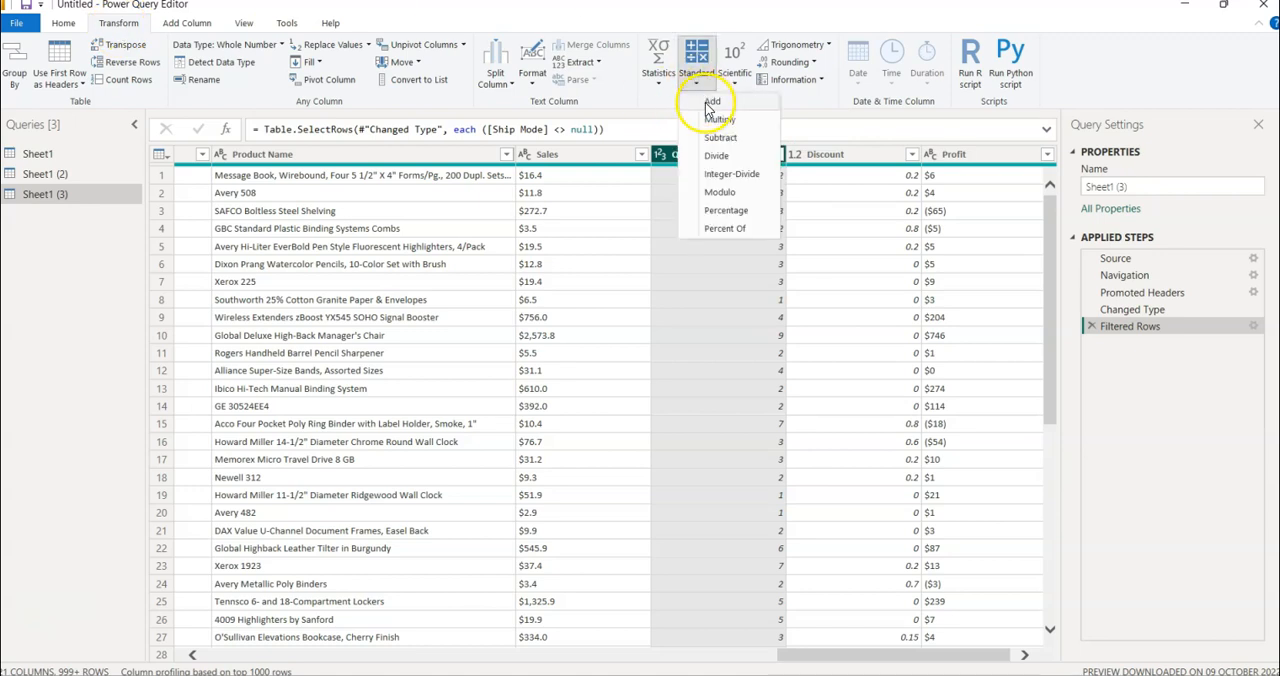
{"action": "left_click", "coordinate": [712, 101]}
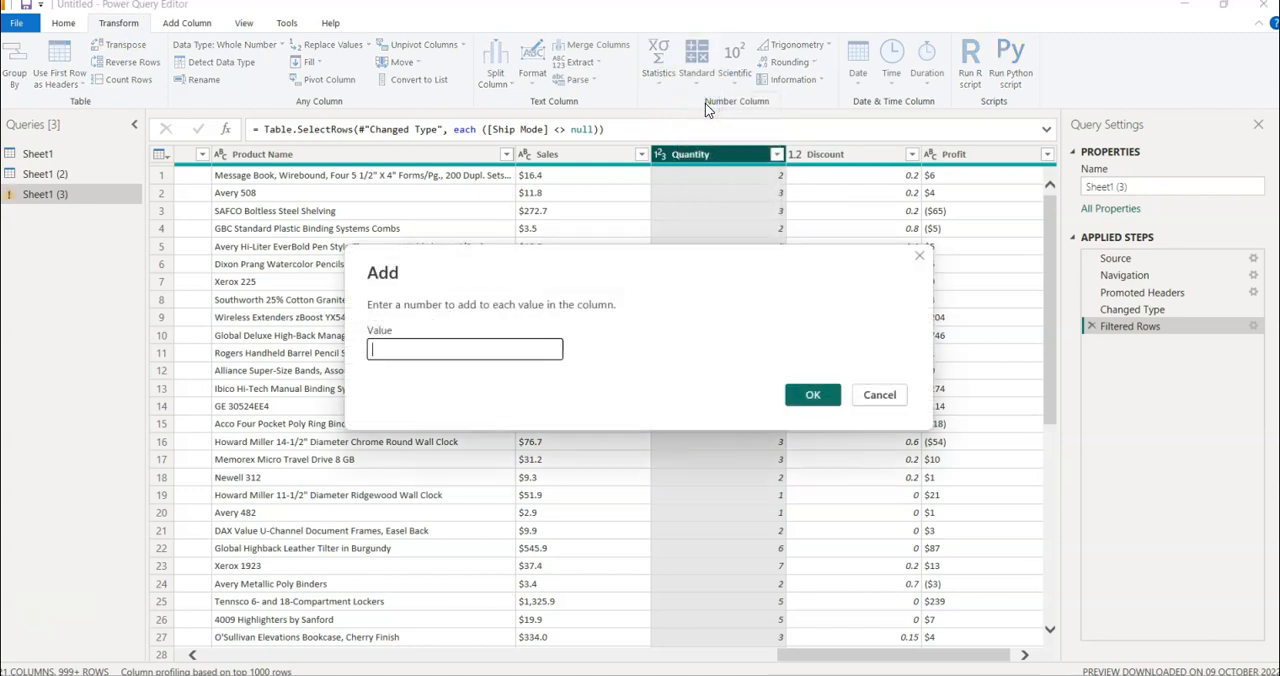
{"action": "type", "text": "1"}
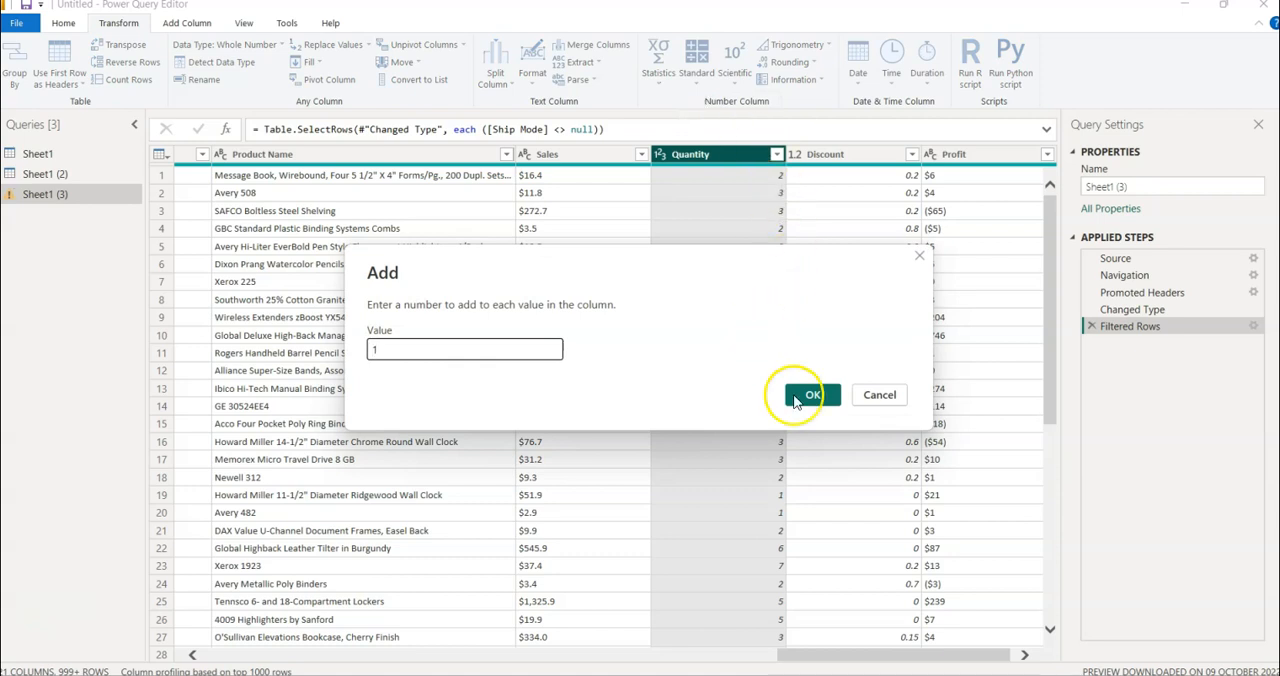
{"action": "left_click", "coordinate": [812, 394]}
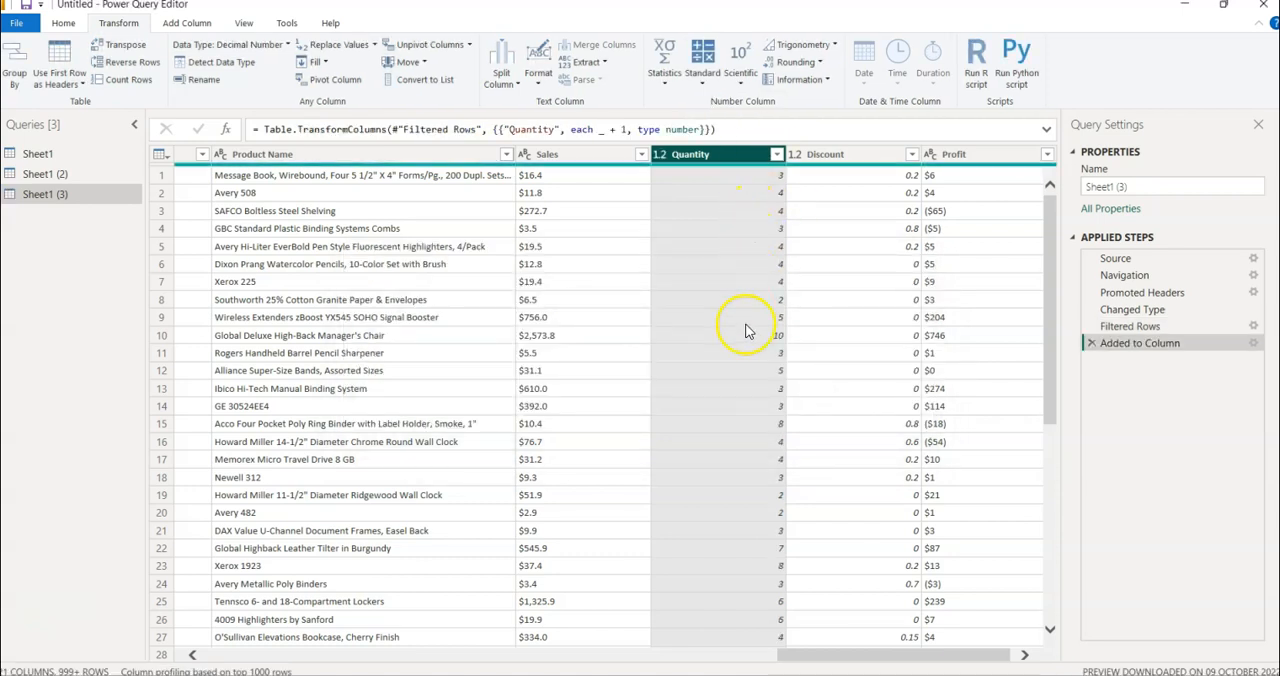
{"action": "mouse_move", "coordinate": [740, 443]}
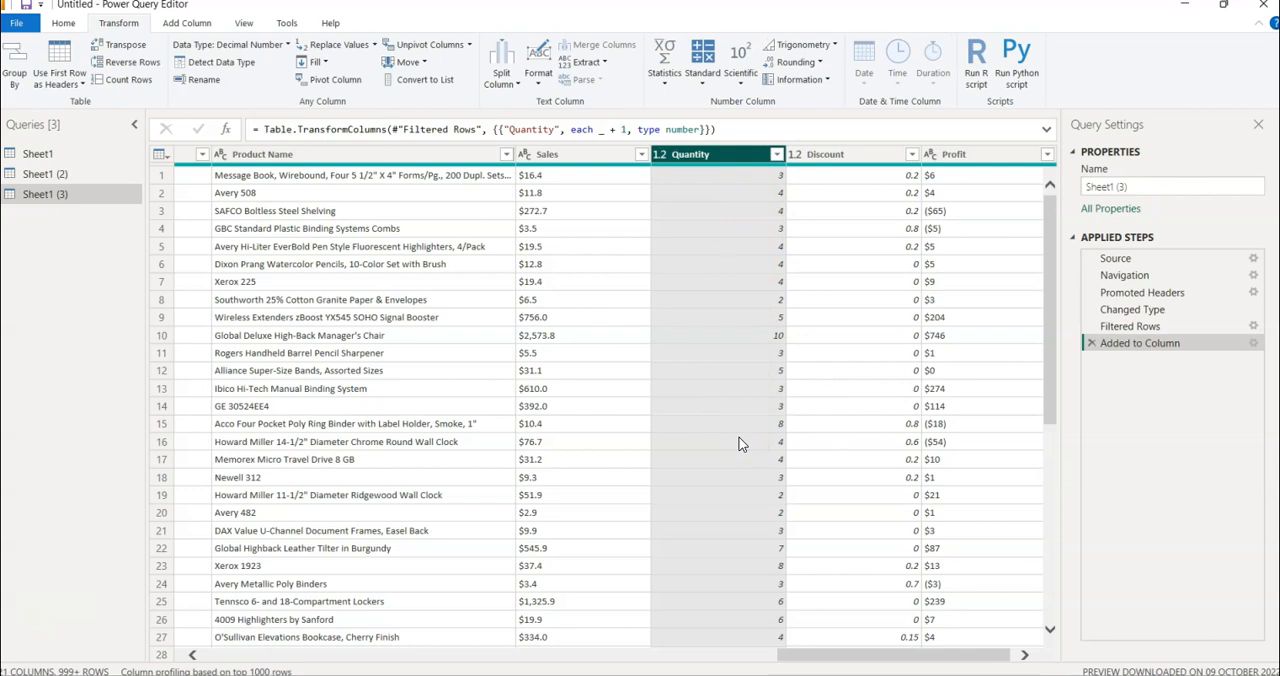
{"action": "mouse_move", "coordinate": [1247, 350]}
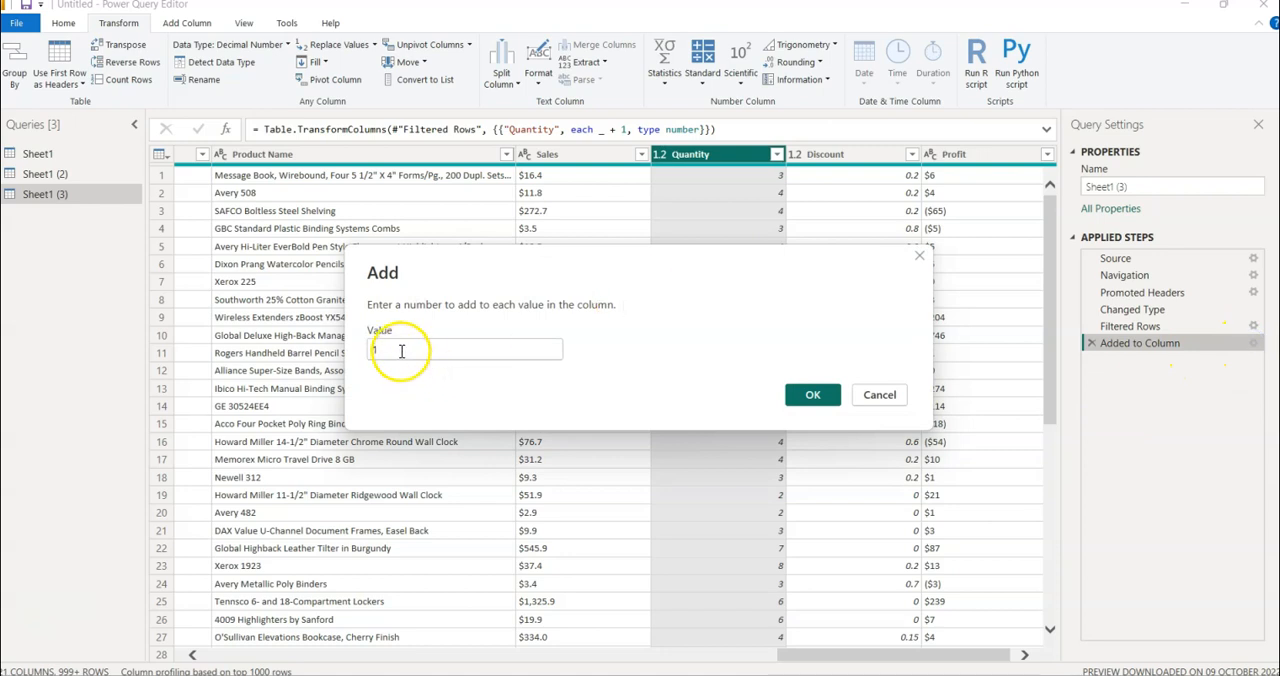
Edit the Added to Column step so Quantity is increased by 2 instead of 1.
{"action": "type", "text": "2"}
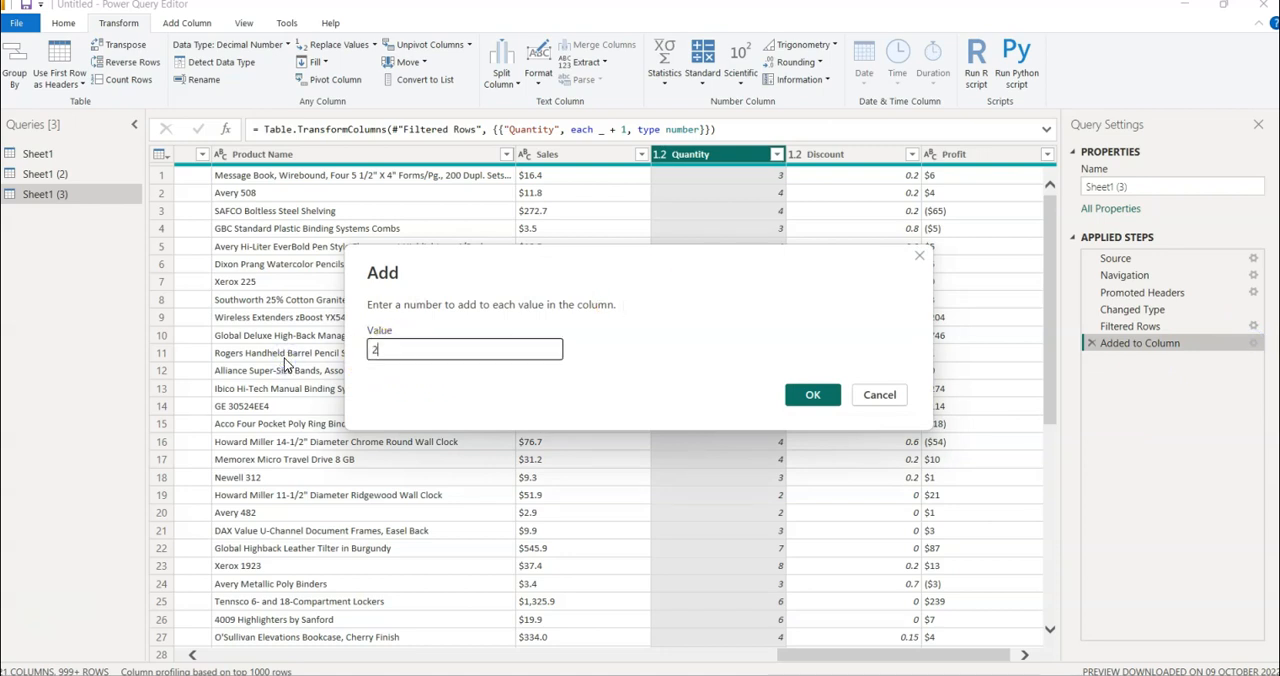
{"action": "left_click", "coordinate": [812, 394]}
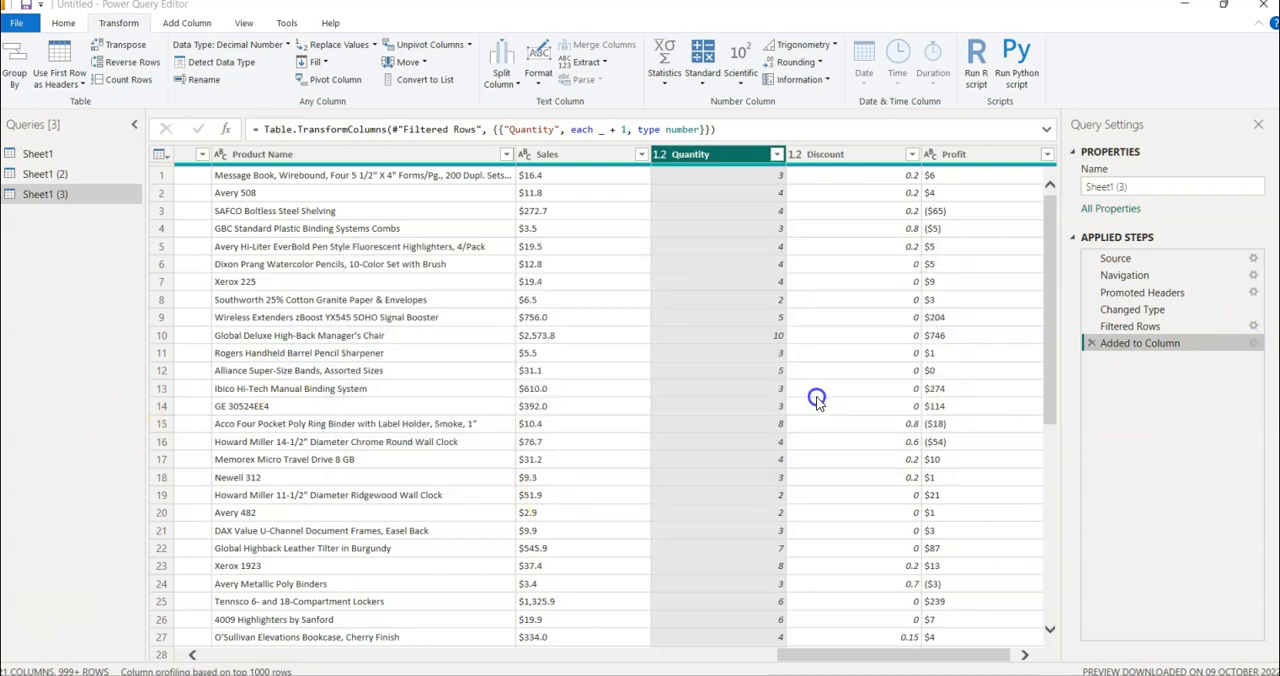
{"action": "left_click", "coordinate": [1253, 342]}
{"action": "type", "text": "2"}
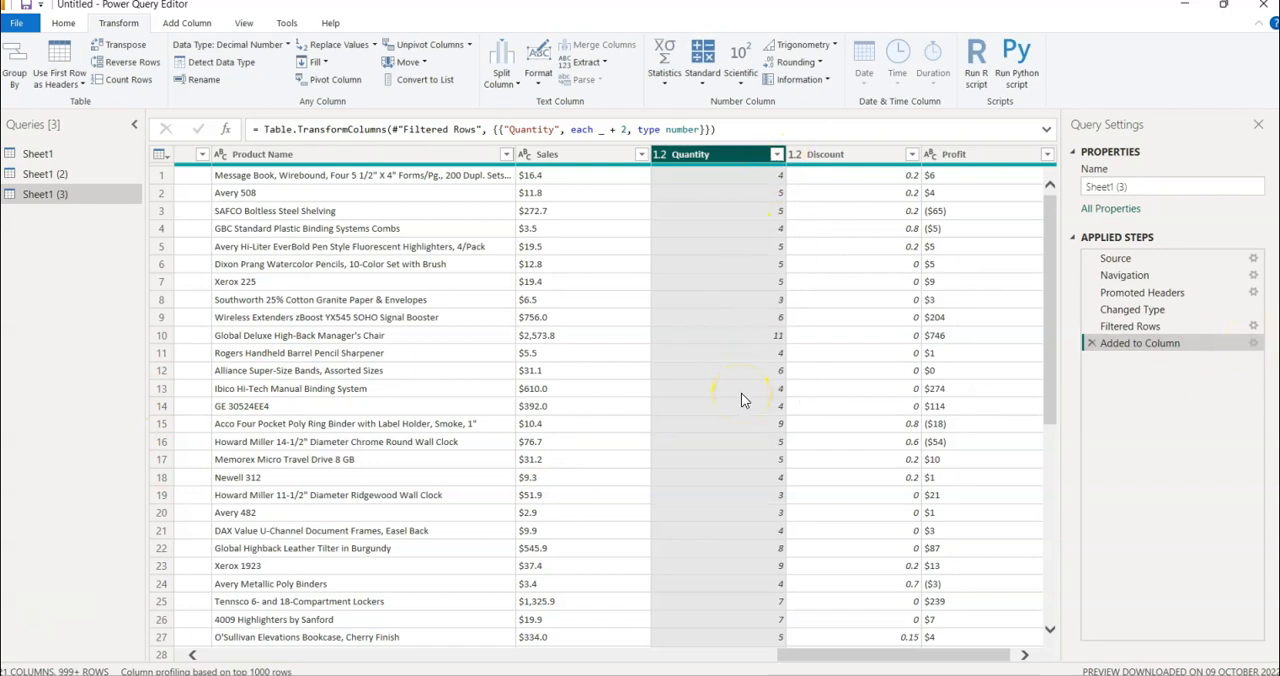
{"action": "mouse_move", "coordinate": [700, 60]}
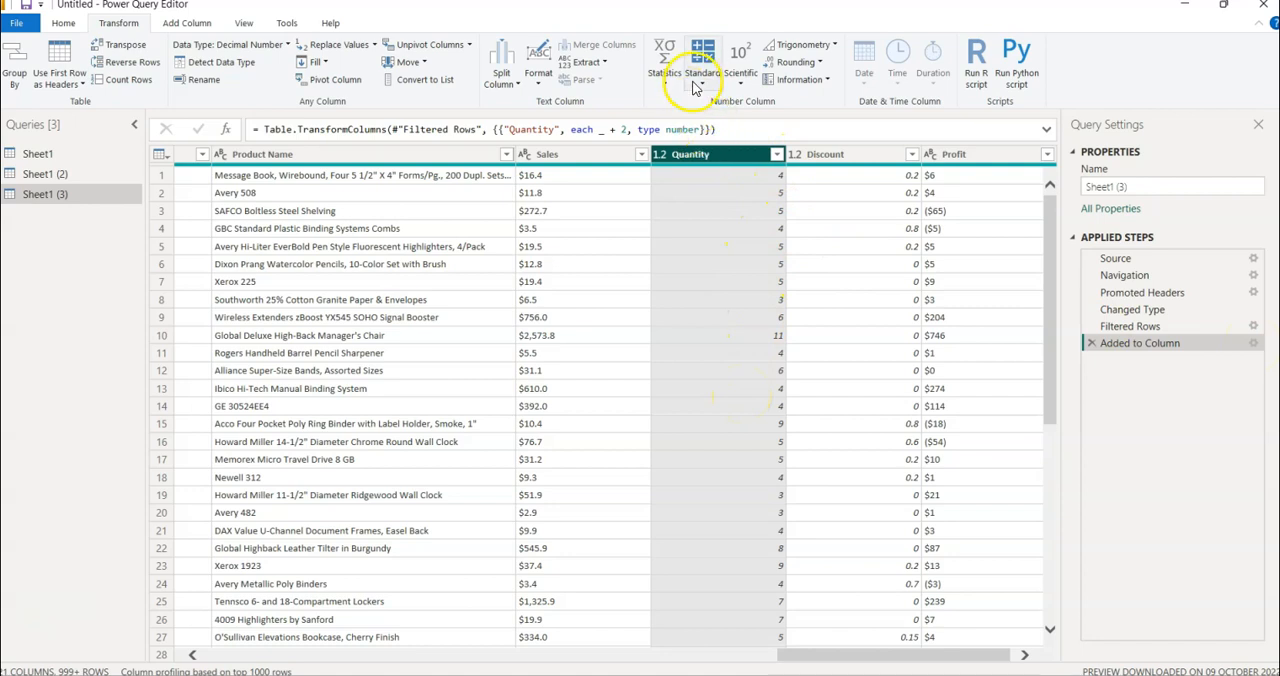
{"action": "left_click", "coordinate": [703, 72]}
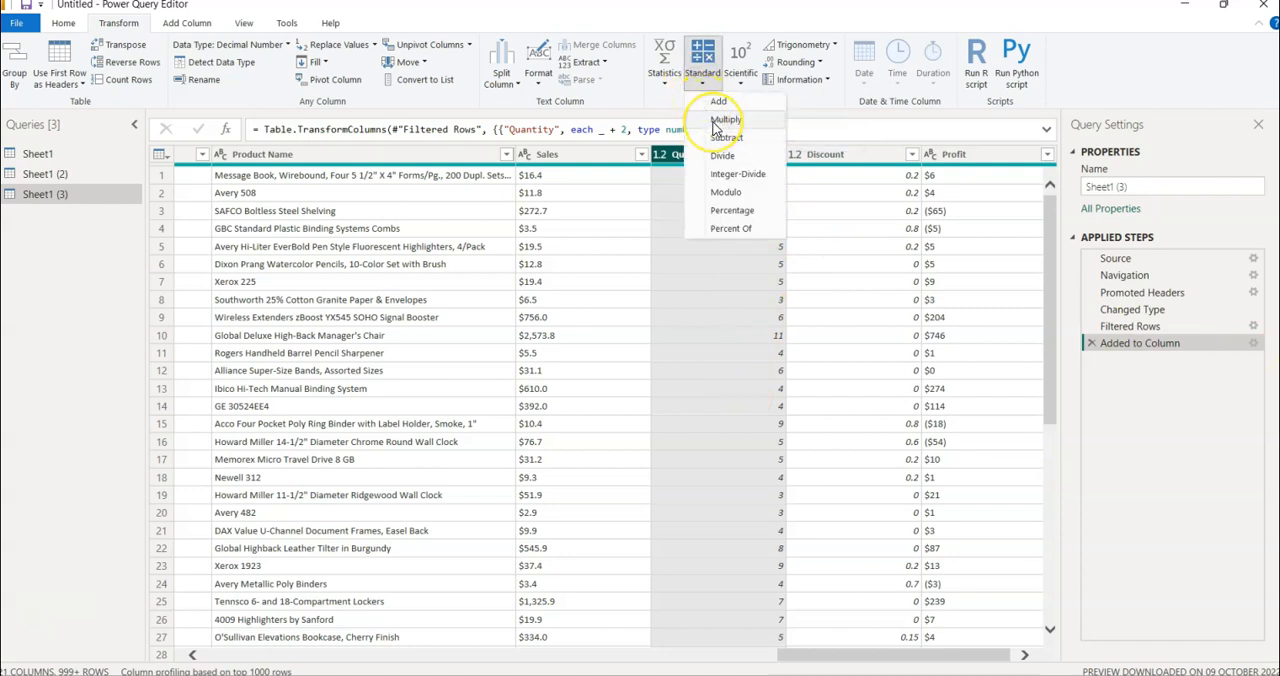
{"action": "mouse_move", "coordinate": [725, 119]}
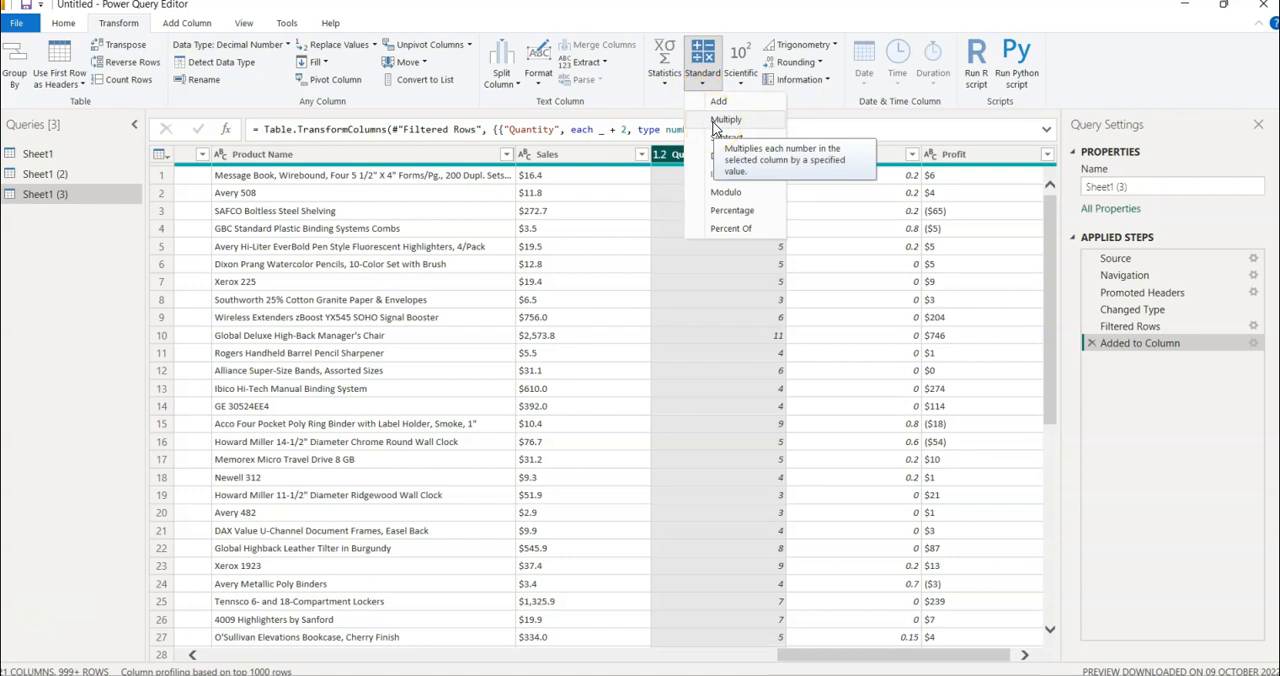
{"action": "mouse_move", "coordinate": [738, 137]}
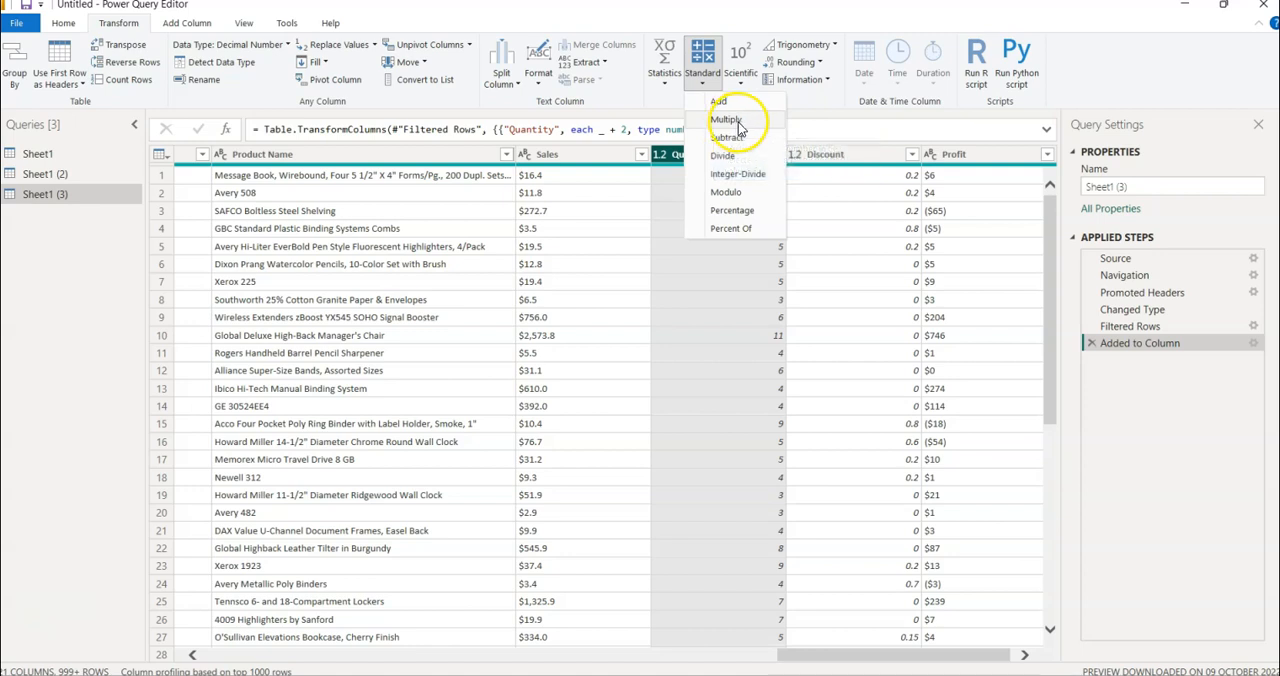
{"action": "mouse_move", "coordinate": [727, 137]}
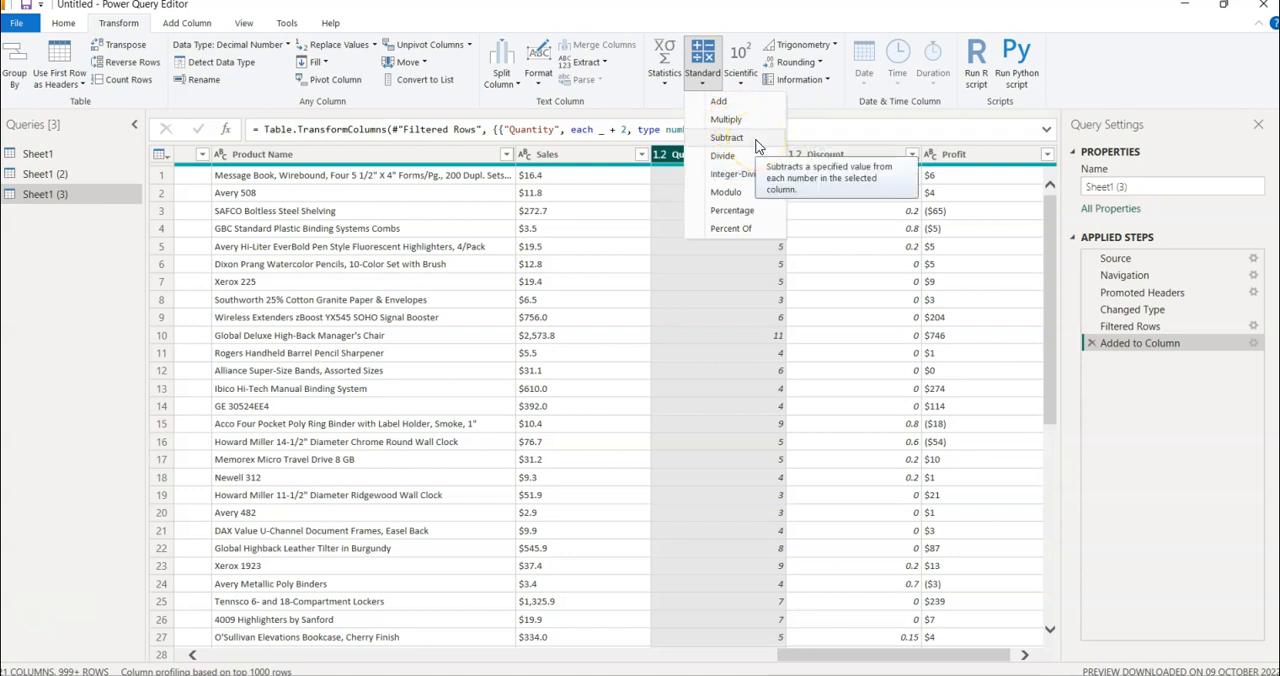
{"action": "mouse_move", "coordinate": [775, 185]}
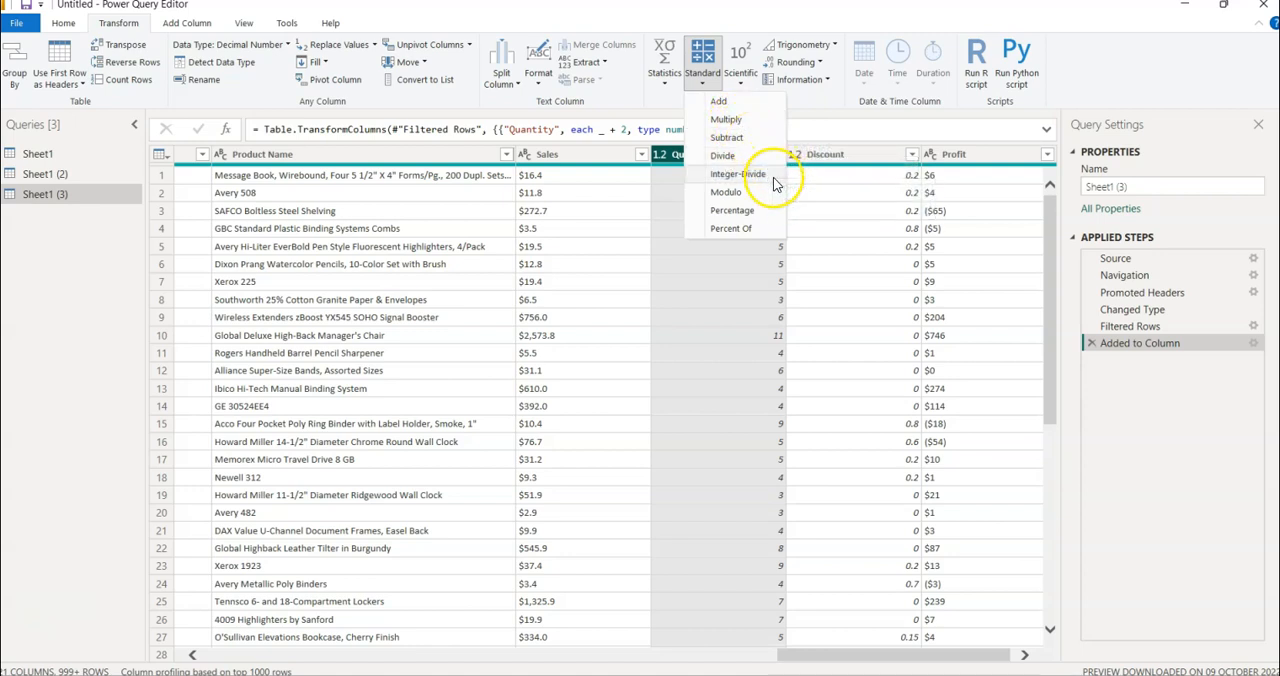
{"action": "mouse_move", "coordinate": [757, 195]}
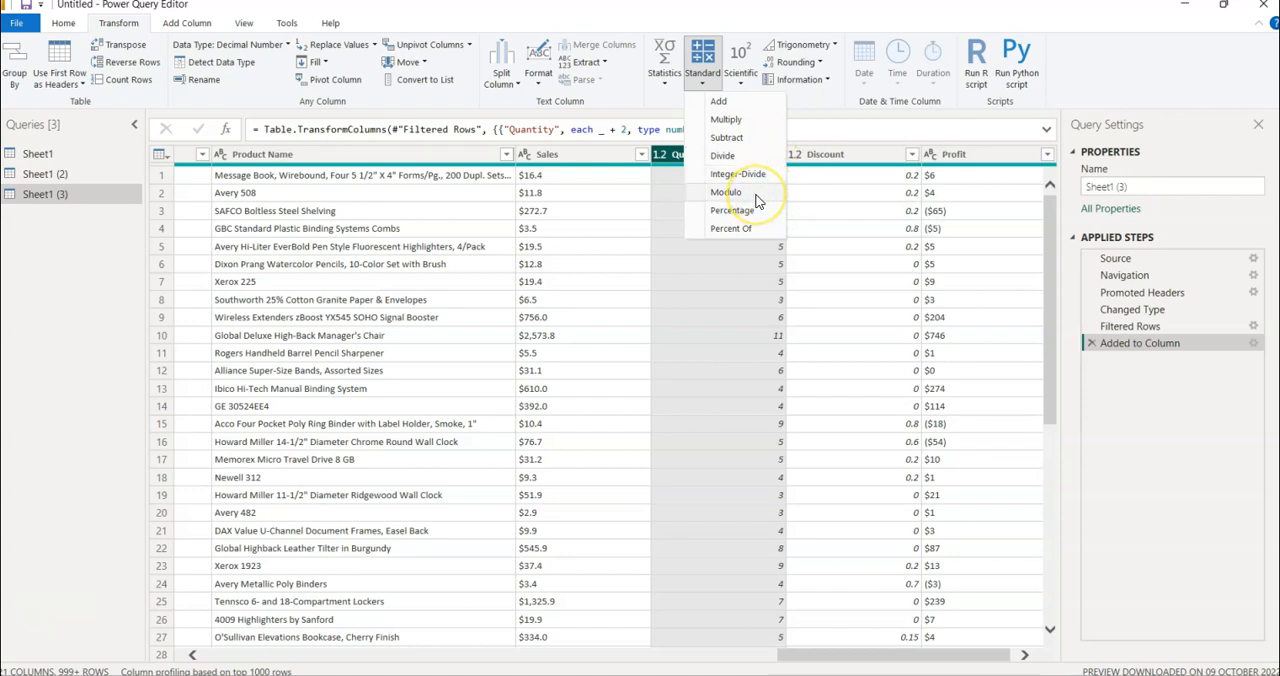
{"action": "mouse_move", "coordinate": [758, 203]}
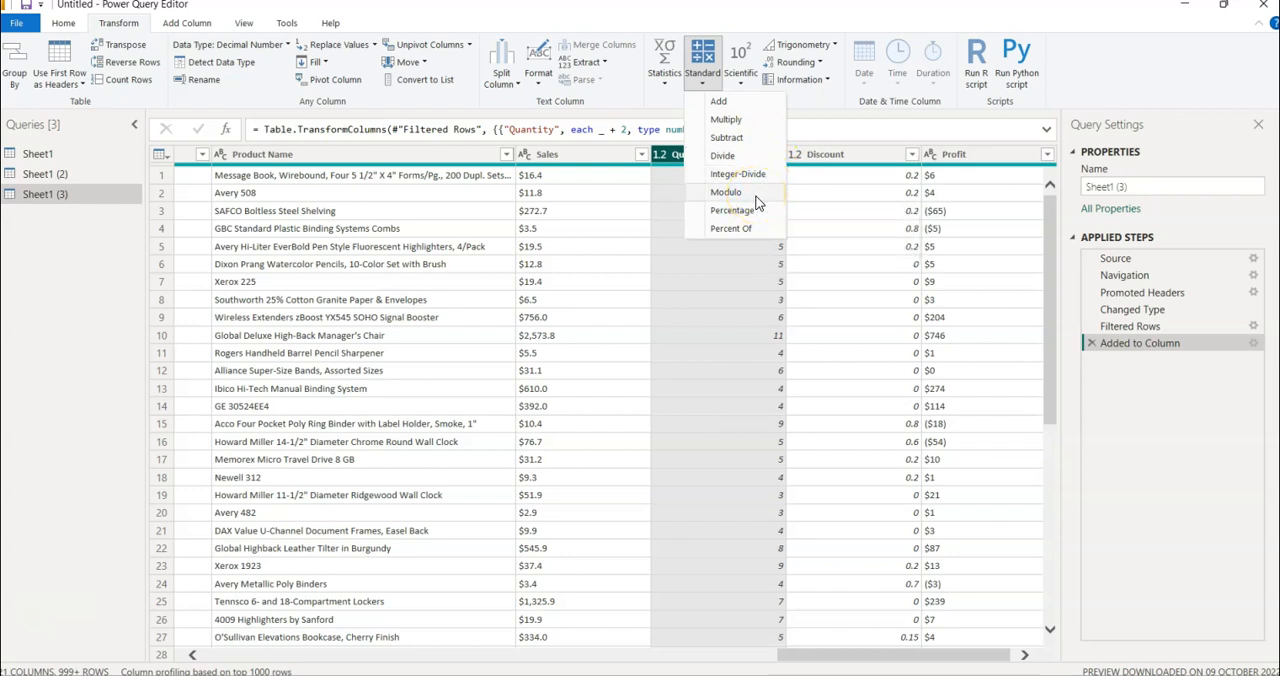
{"action": "mouse_move", "coordinate": [732, 210]}
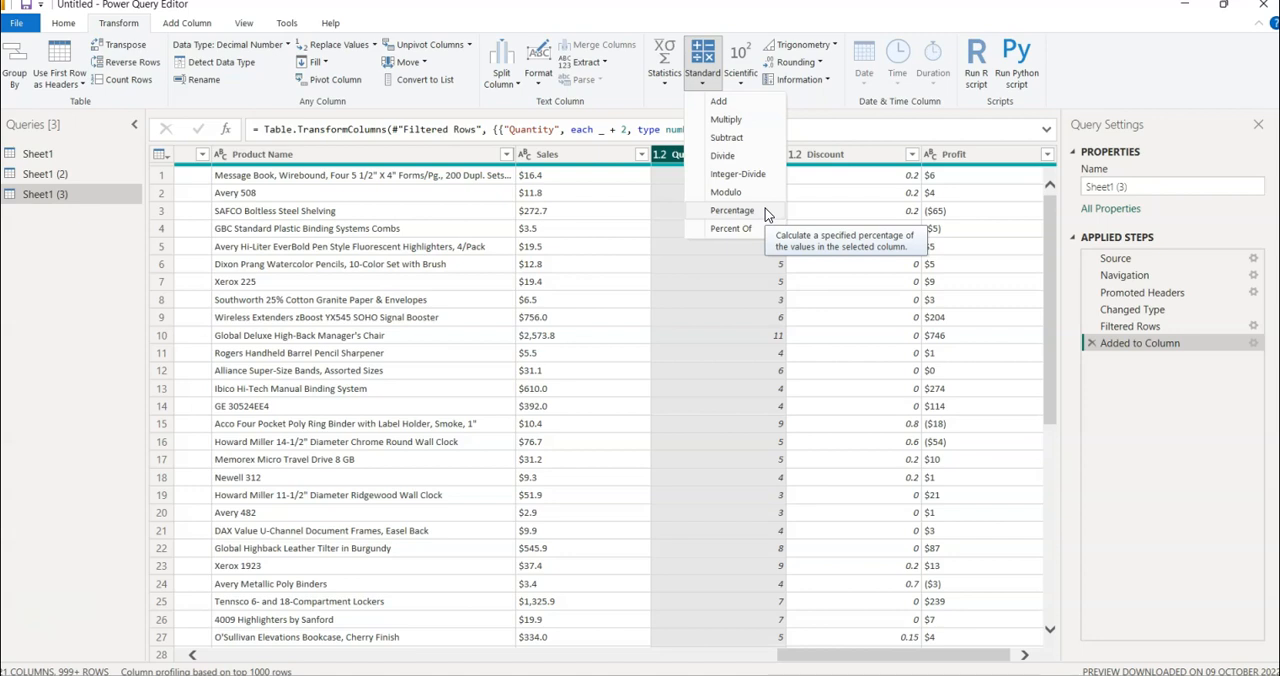
{"action": "mouse_move", "coordinate": [731, 228]}
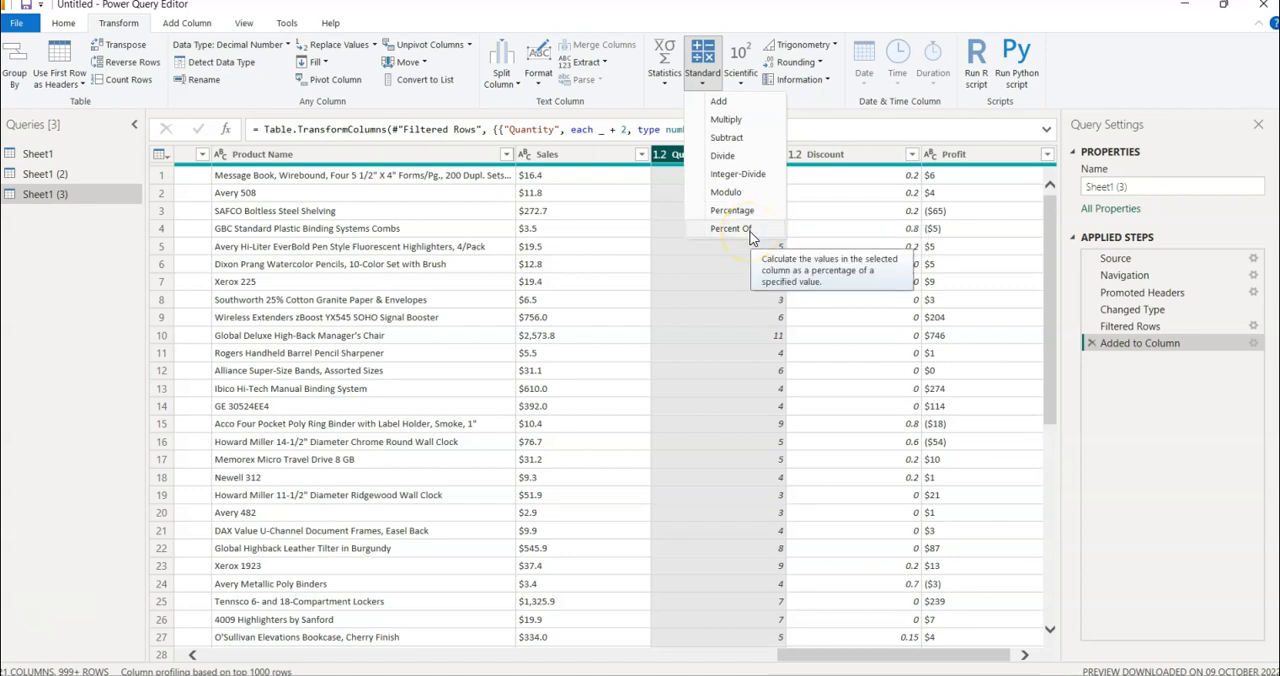
{"action": "mouse_move", "coordinate": [780, 335]}
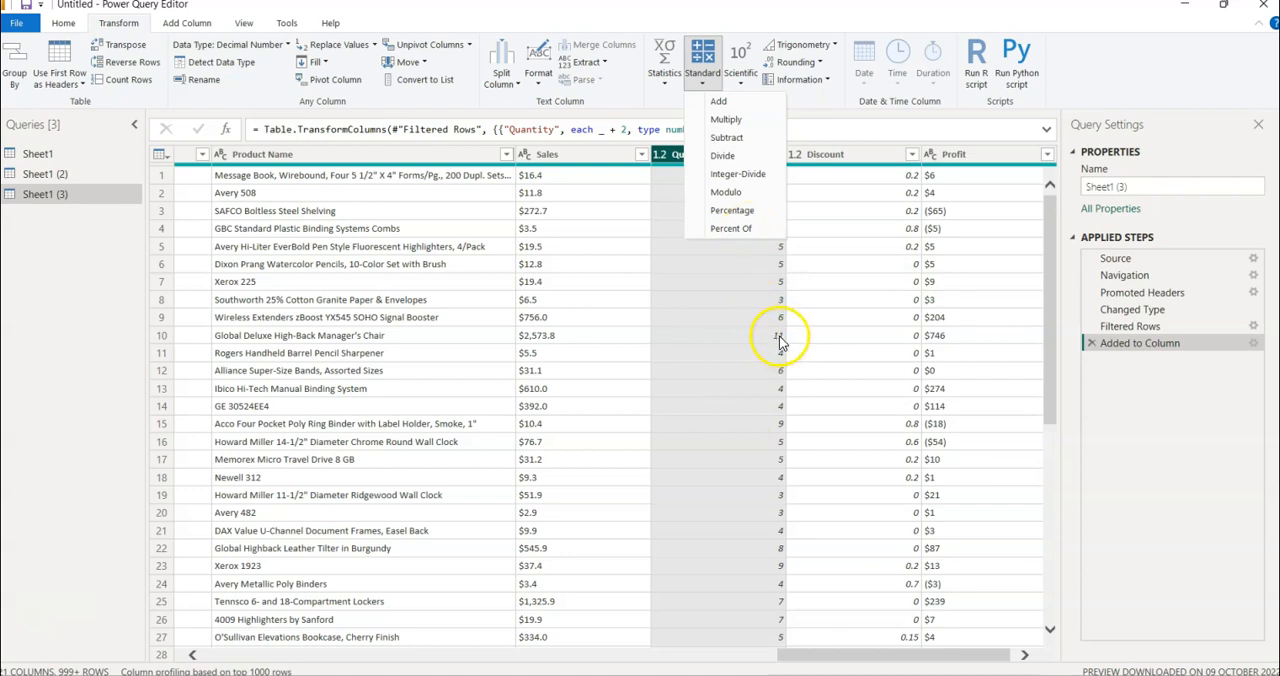
{"action": "mouse_move", "coordinate": [780, 345]}
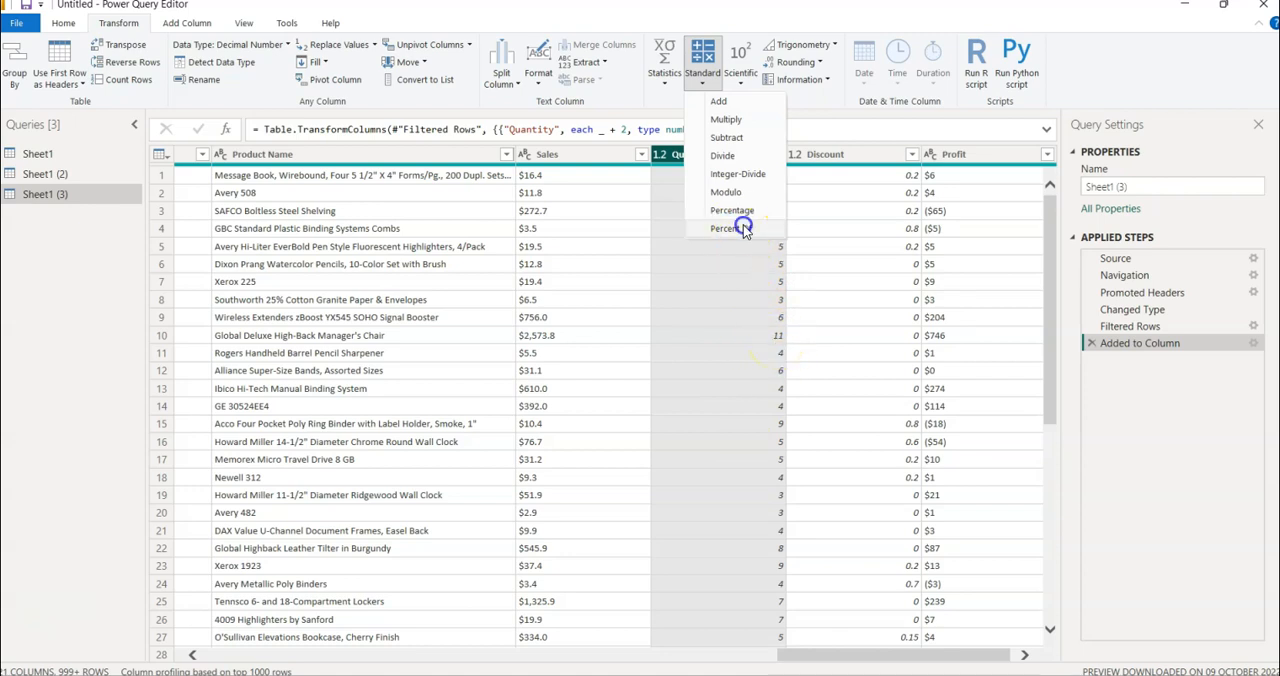
{"action": "left_click", "coordinate": [730, 228]}
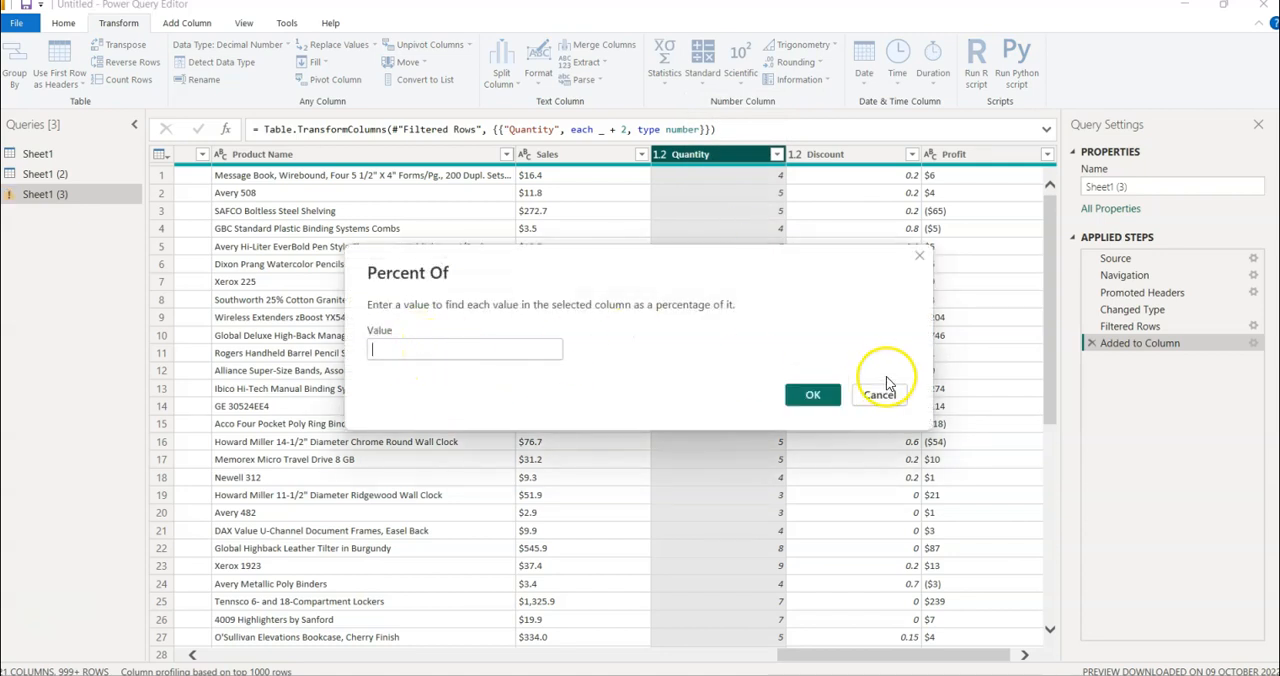
{"action": "mouse_move", "coordinate": [893, 404]}
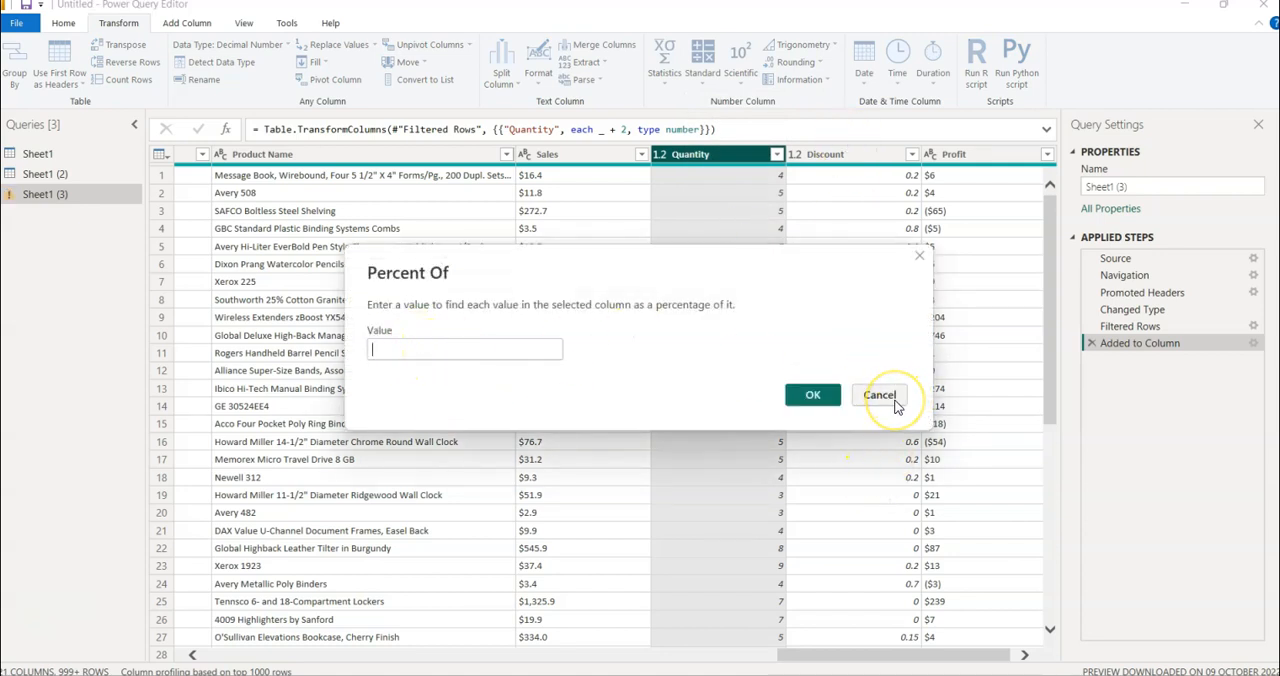
{"action": "left_click", "coordinate": [879, 394]}
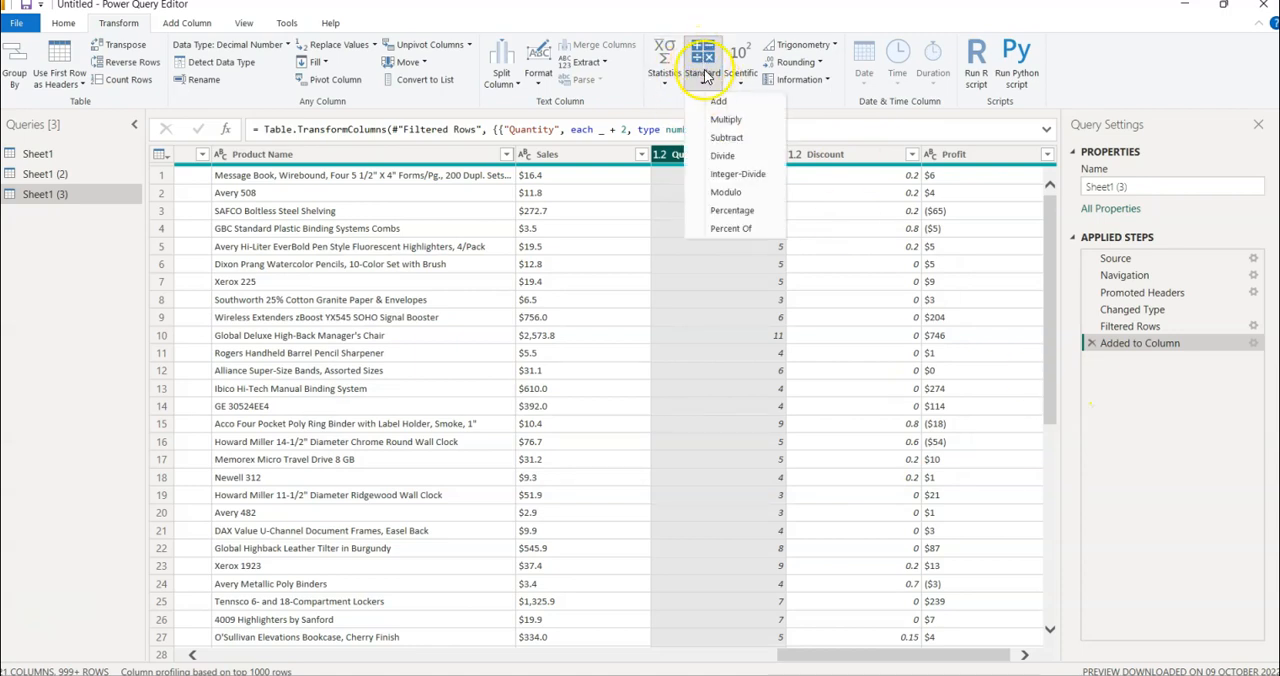
{"action": "mouse_move", "coordinate": [722, 155]}
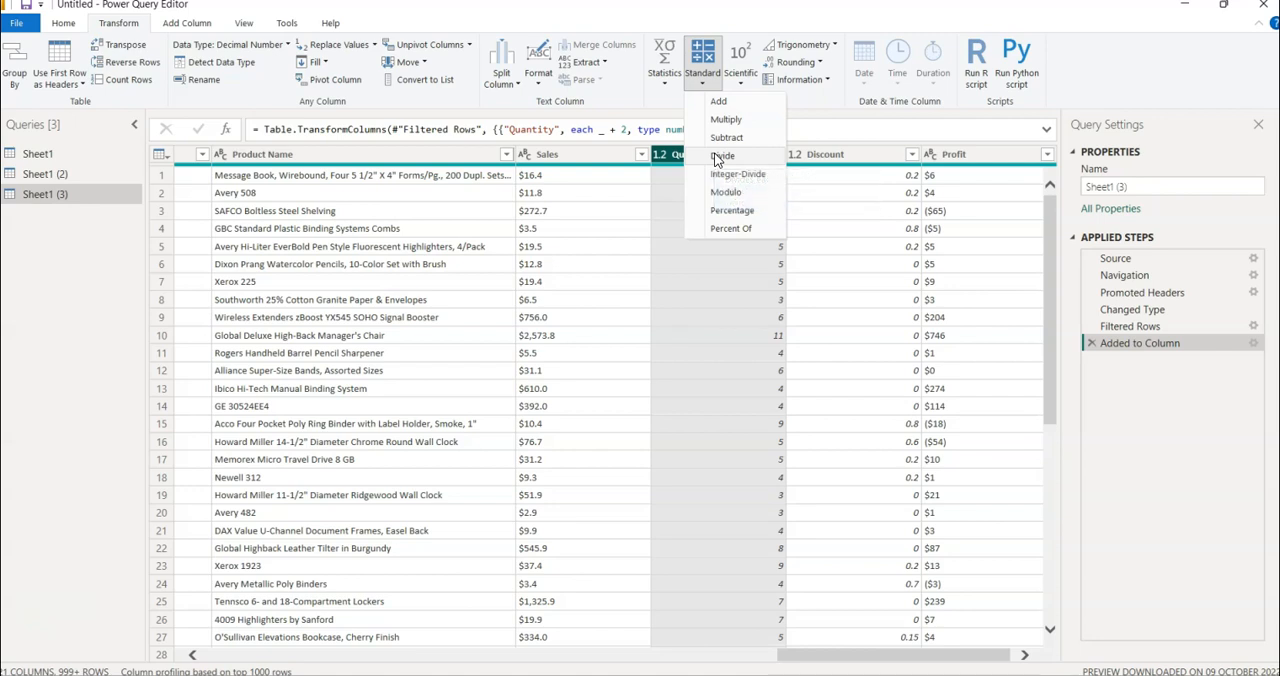
{"action": "mouse_move", "coordinate": [722, 191]}
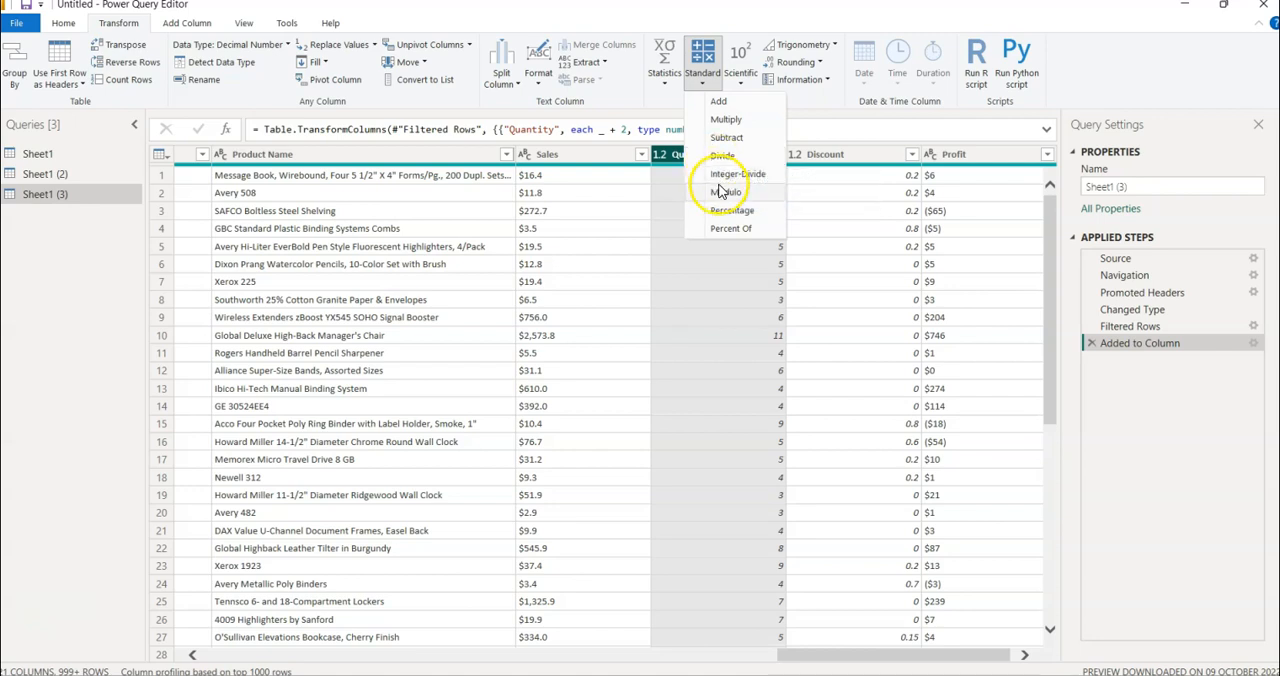